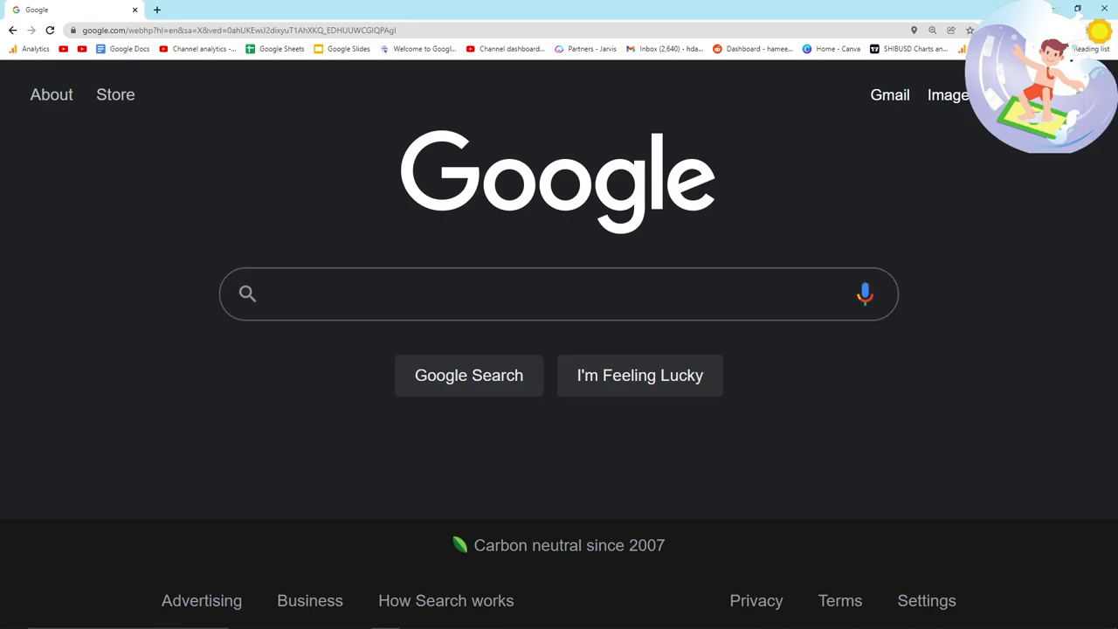
# - Search Google for site:etsy.com intitle:coffee and
pyautogui.click(428, 294)
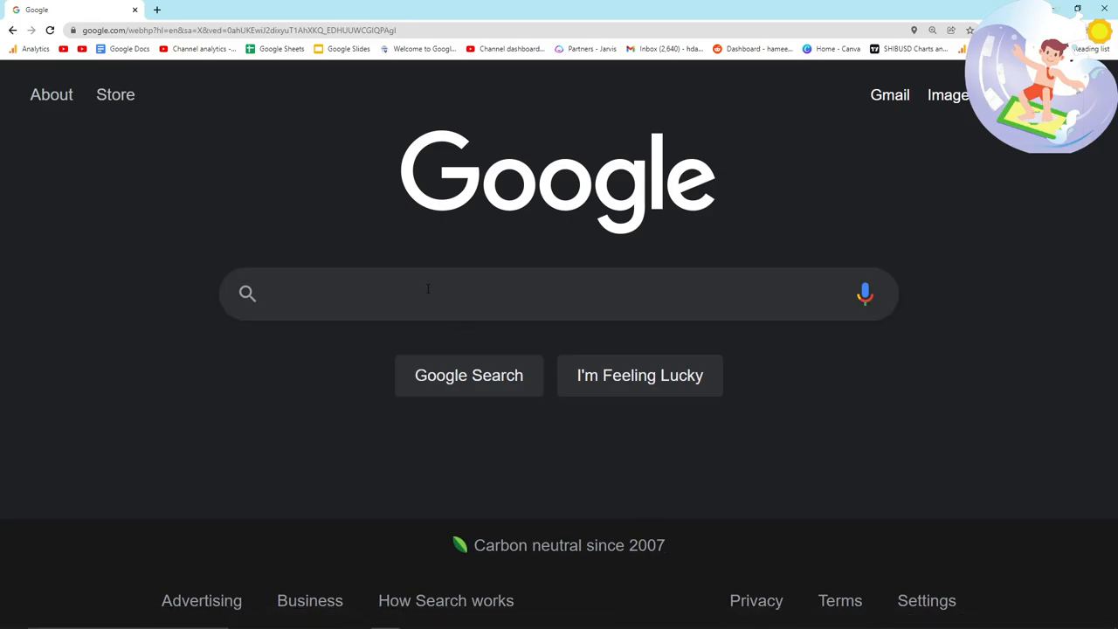
pyautogui.write('site:etsy.com intitle:')
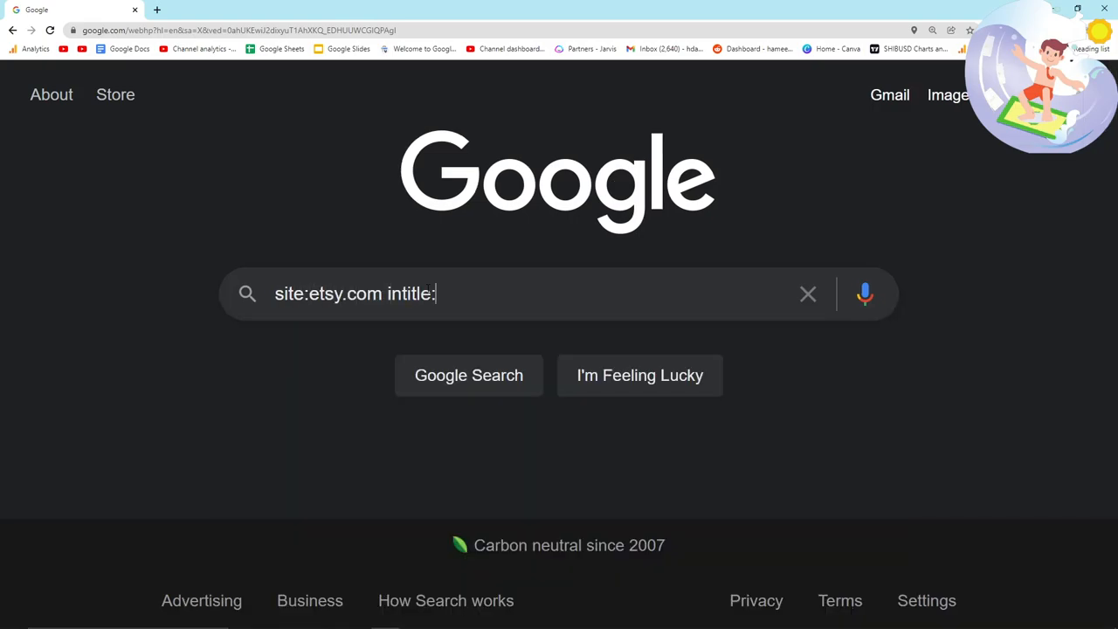
pyautogui.write('coffee and')
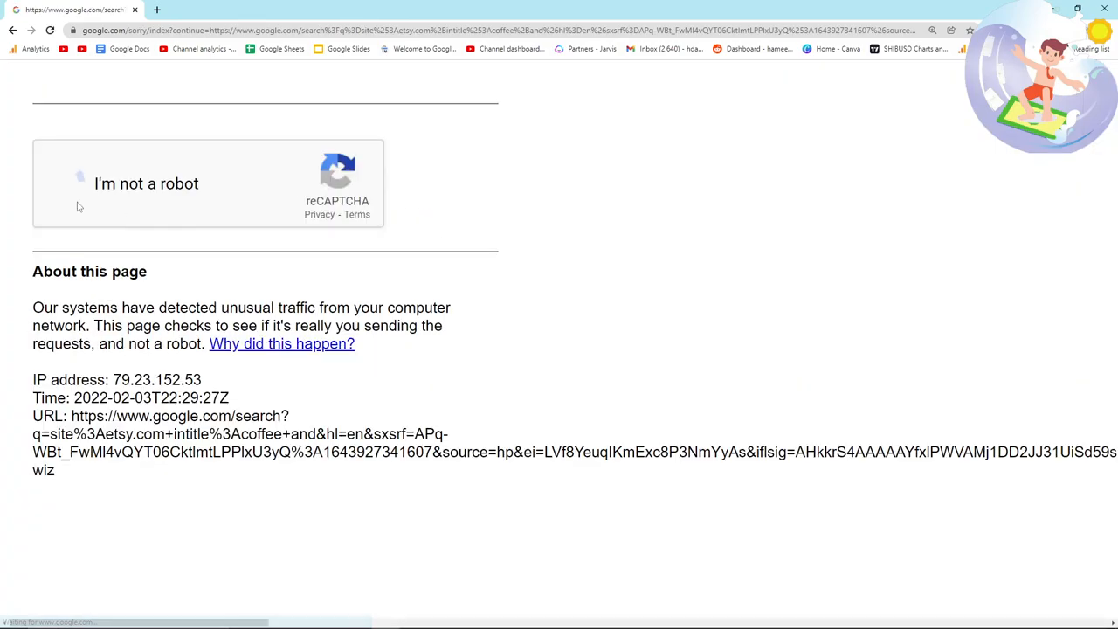
# - Pass the reCAPTCHA check, scroll the results, and pick the 'Runs on Coffee | Etsy' title
pyautogui.click(78, 179)
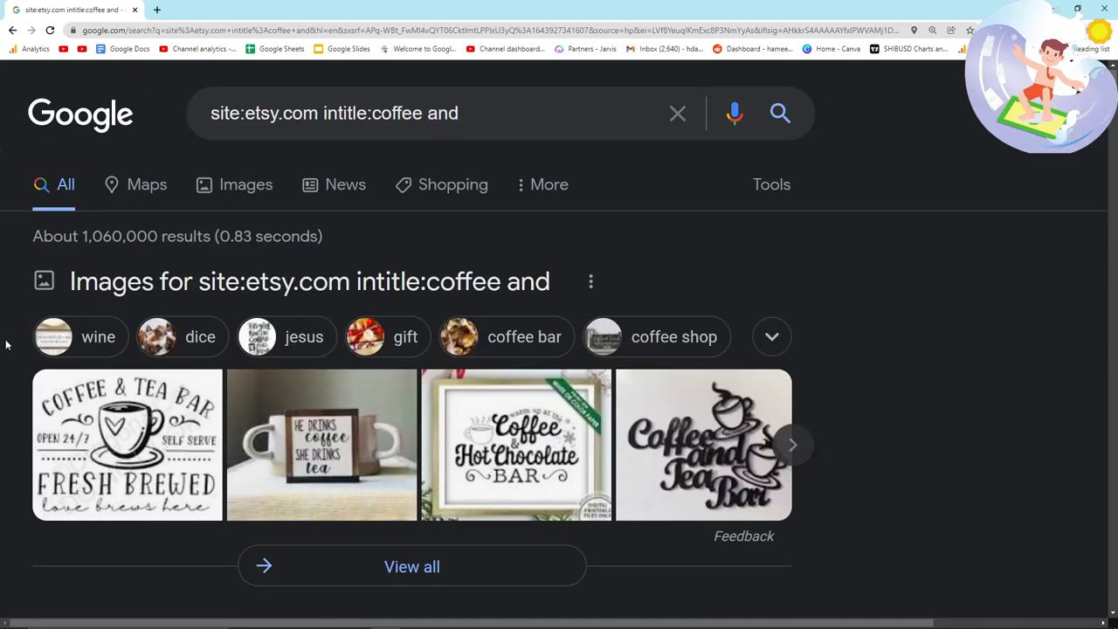
pyautogui.scroll(-3)
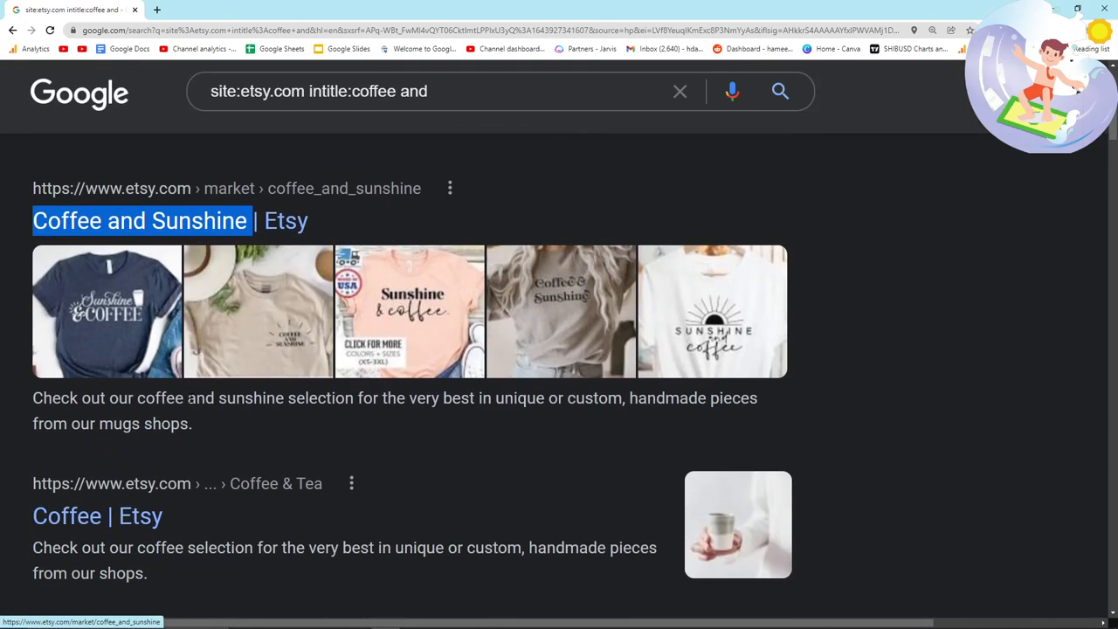
pyautogui.scroll(-3)
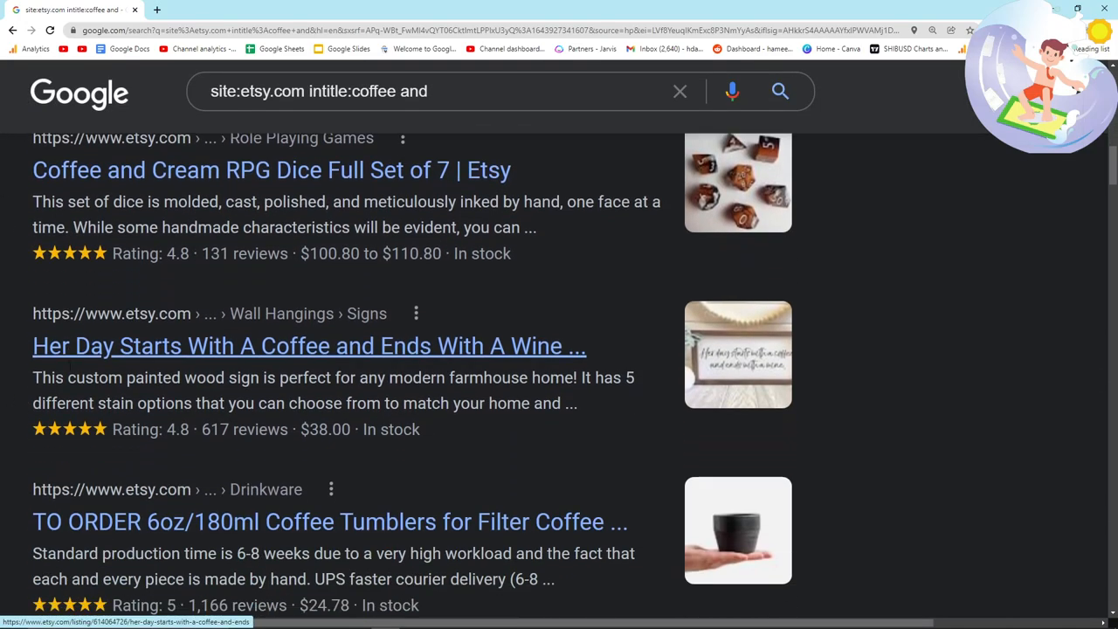
pyautogui.scroll(-3)
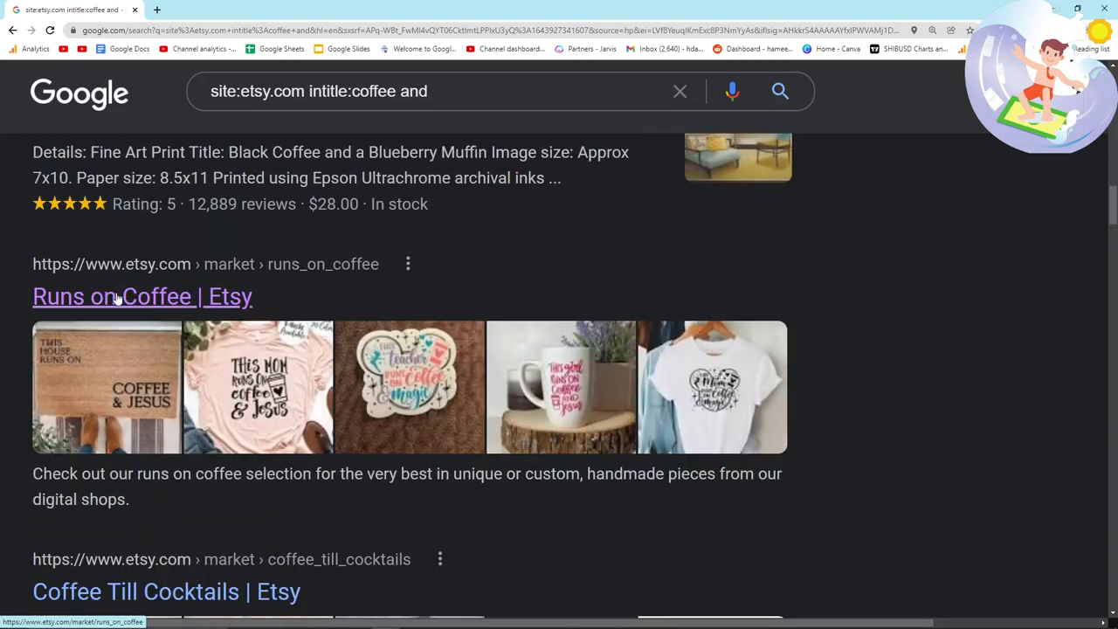
pyautogui.click(141, 296)
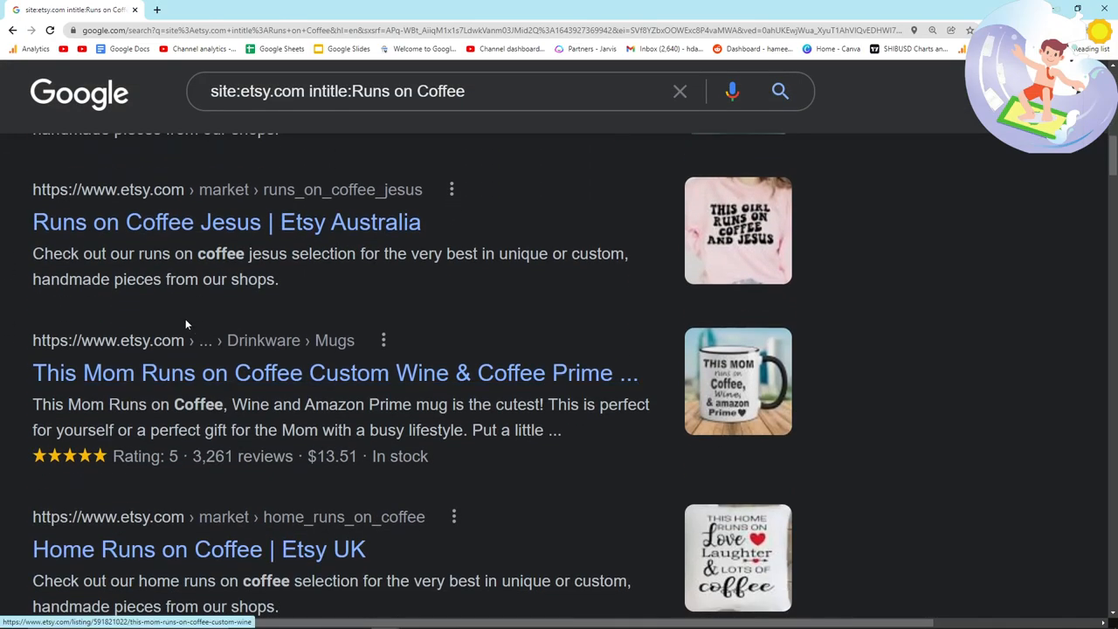
# - Scroll the Runs on Coffee results and open 'This Nurse Runs On | Etsy' in a new tab
pyautogui.scroll(-3)
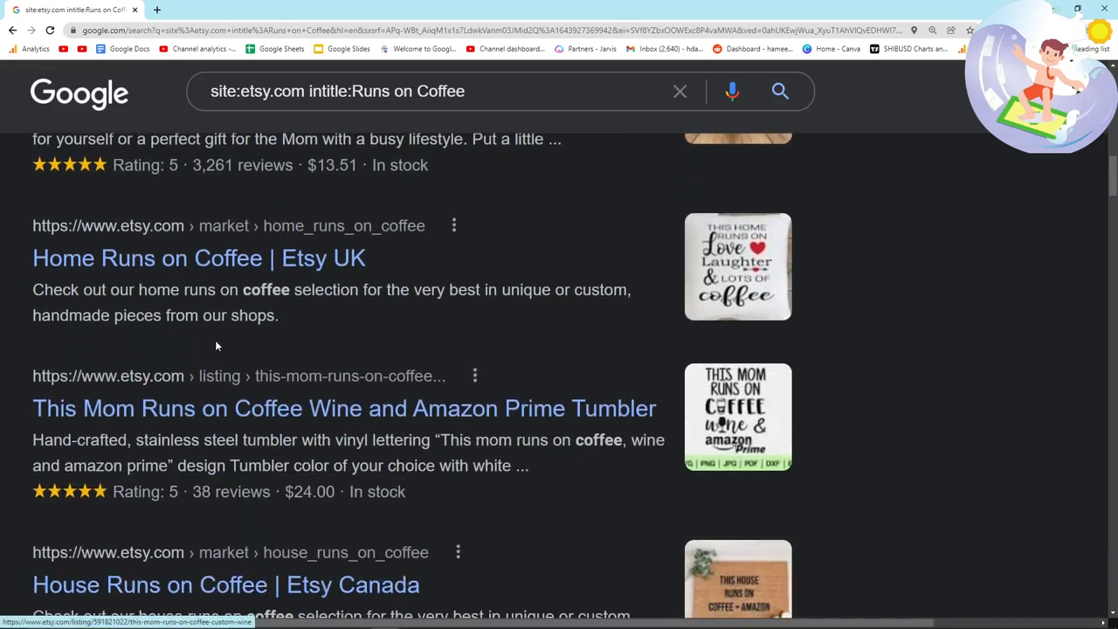
pyautogui.scroll(-3)
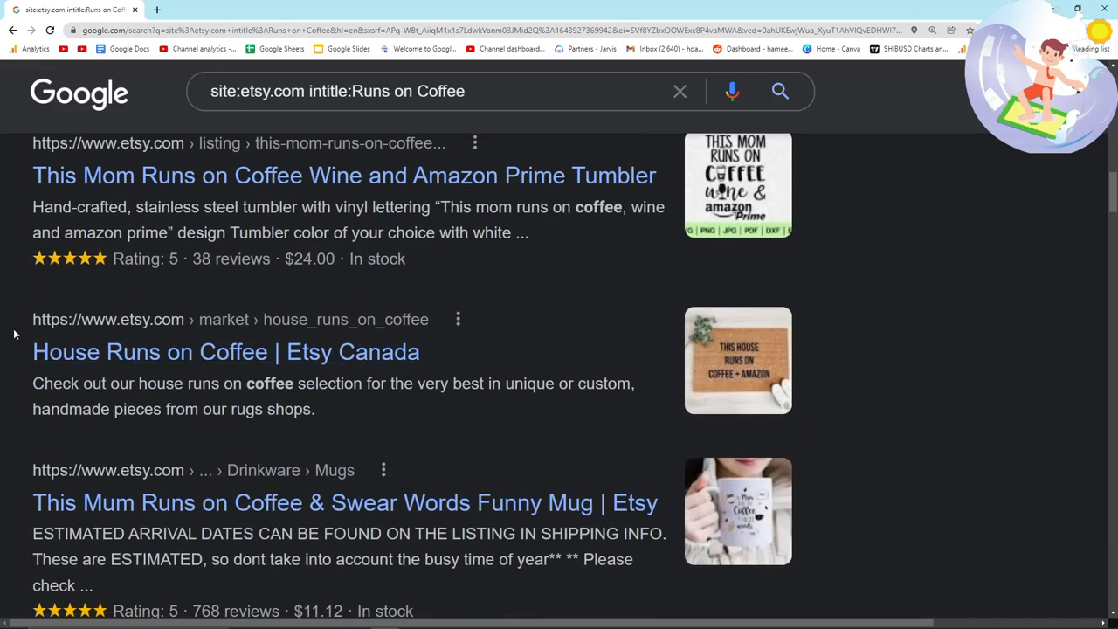
pyautogui.scroll(-3)
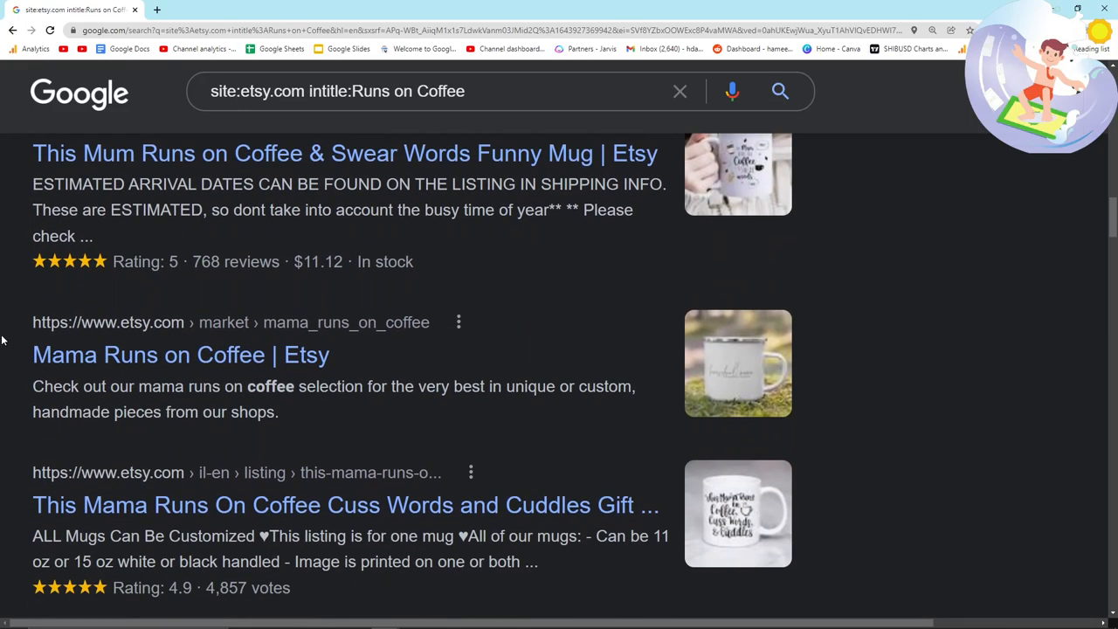
pyautogui.scroll(-3)
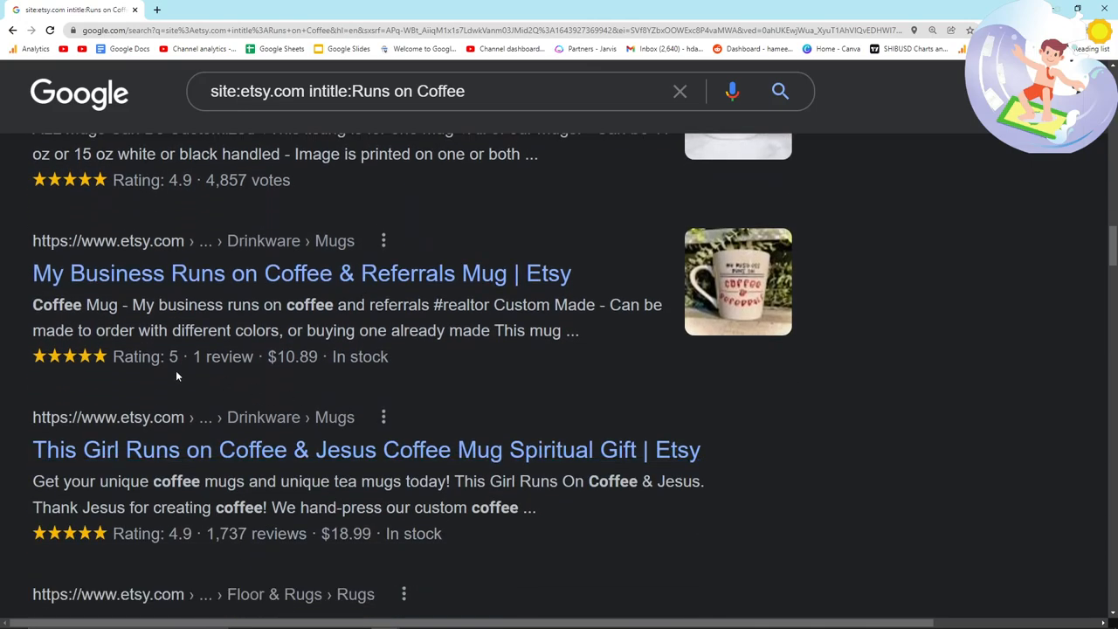
pyautogui.scroll(-3)
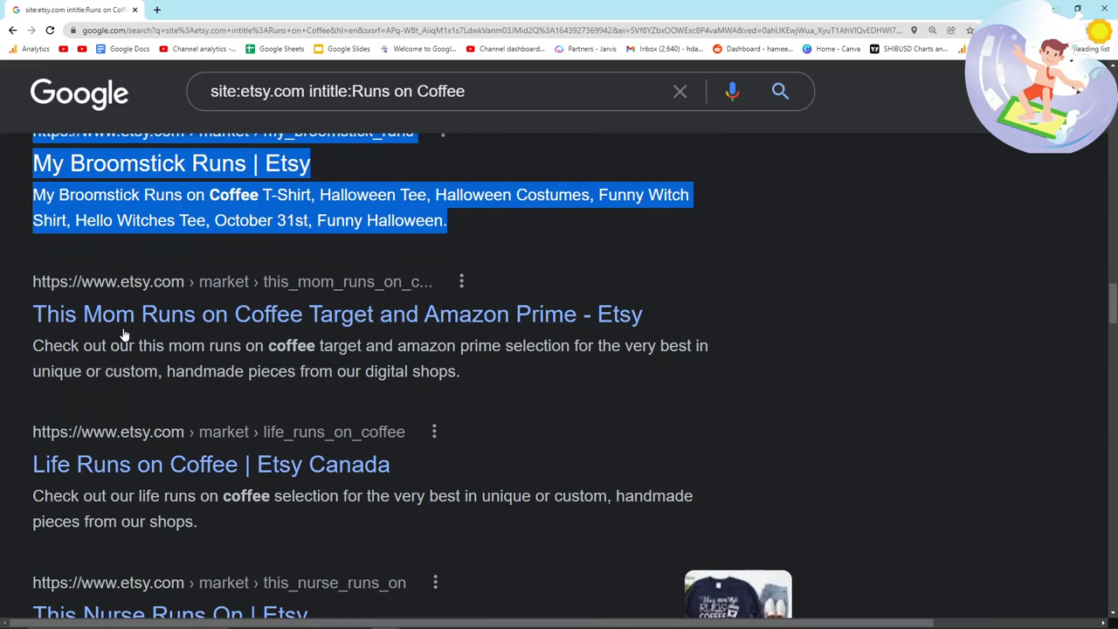
pyautogui.scroll(-3)
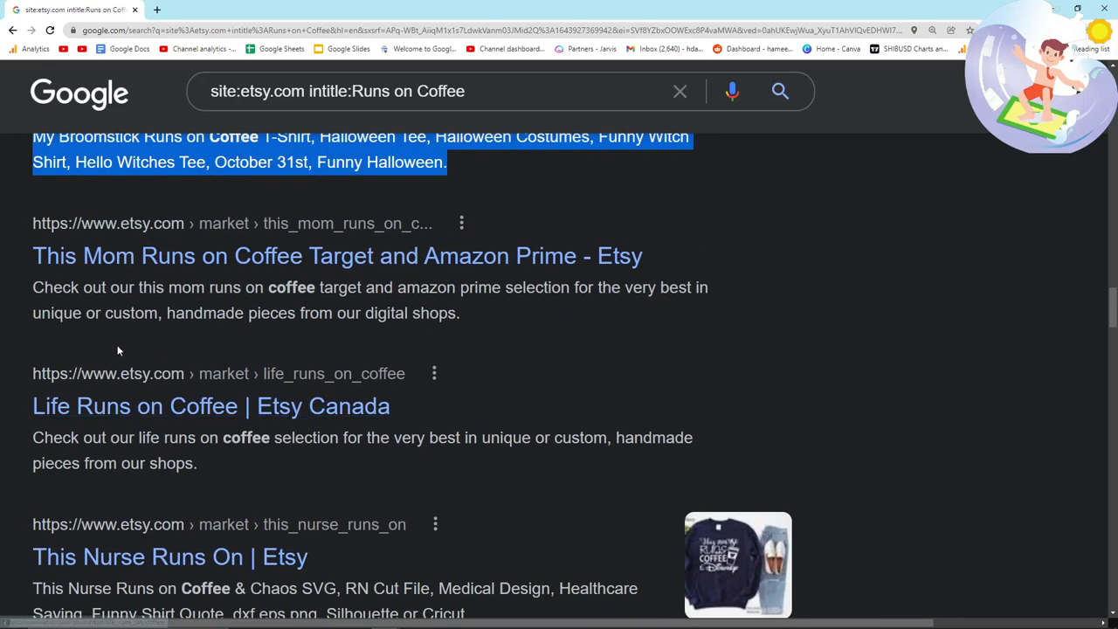
pyautogui.scroll(-3)
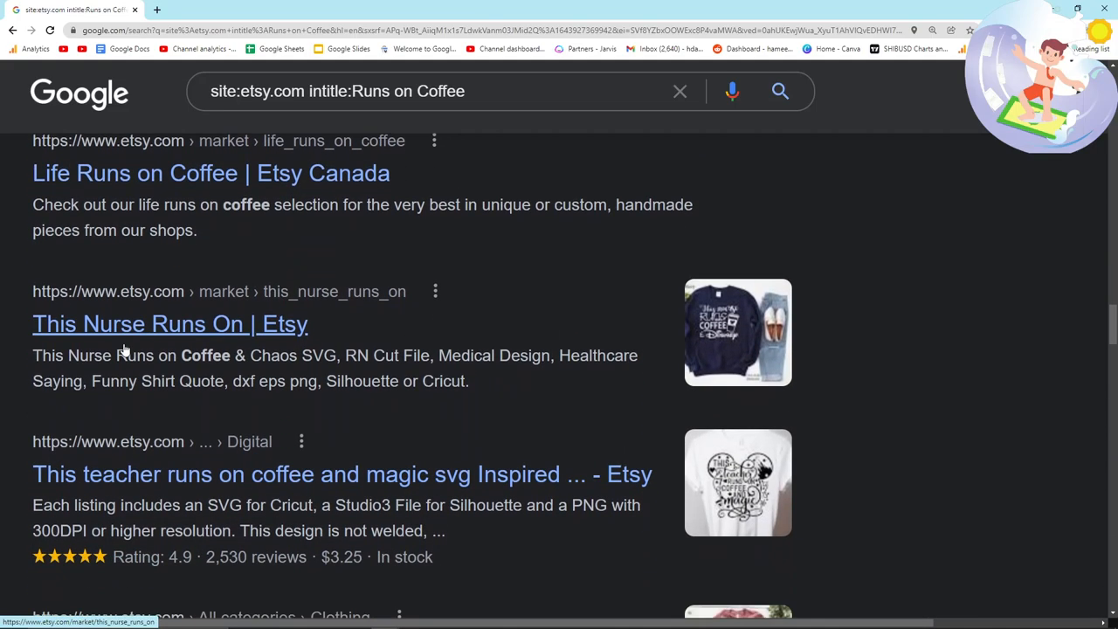
pyautogui.click(169, 324)
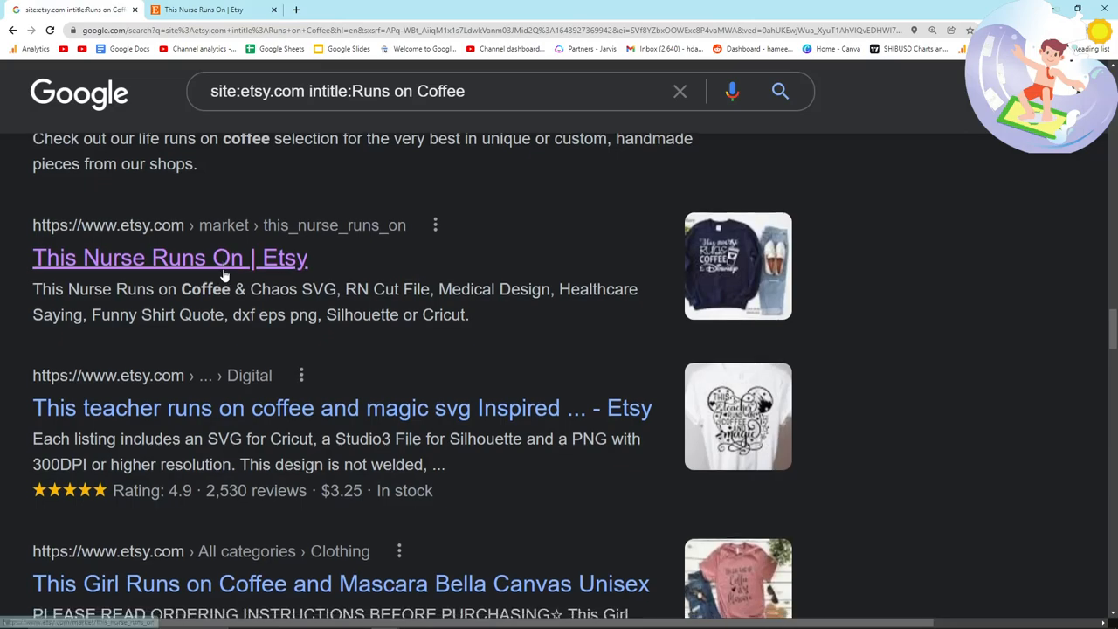
pyautogui.scroll(-3)
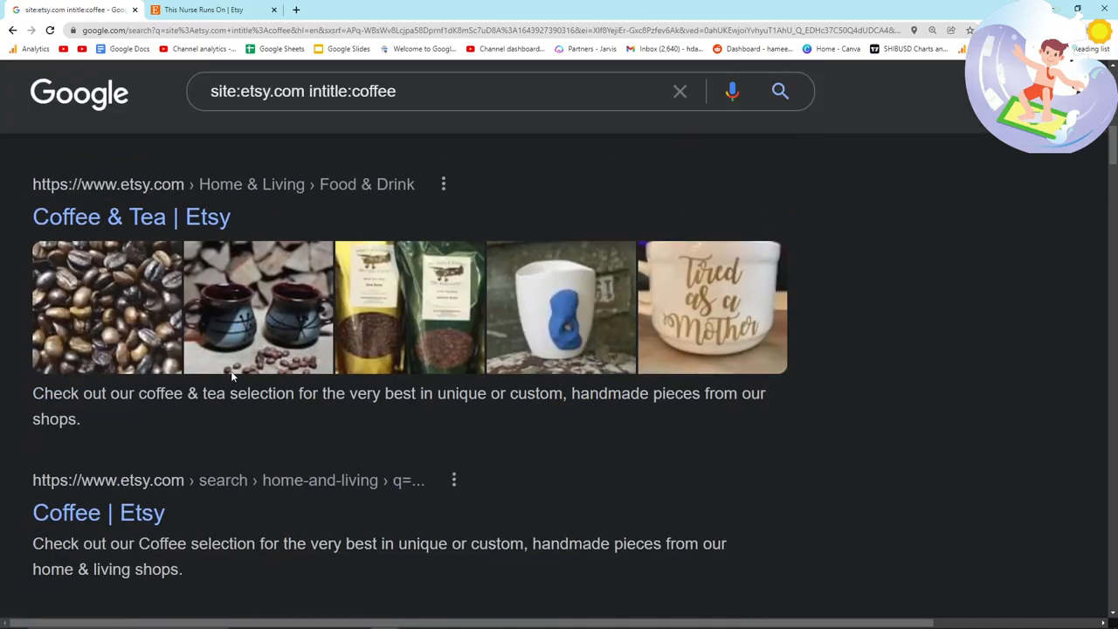
# - Scroll through the coffee results and /market/ pages such as Coffee and Cardio
pyautogui.scroll(-3)
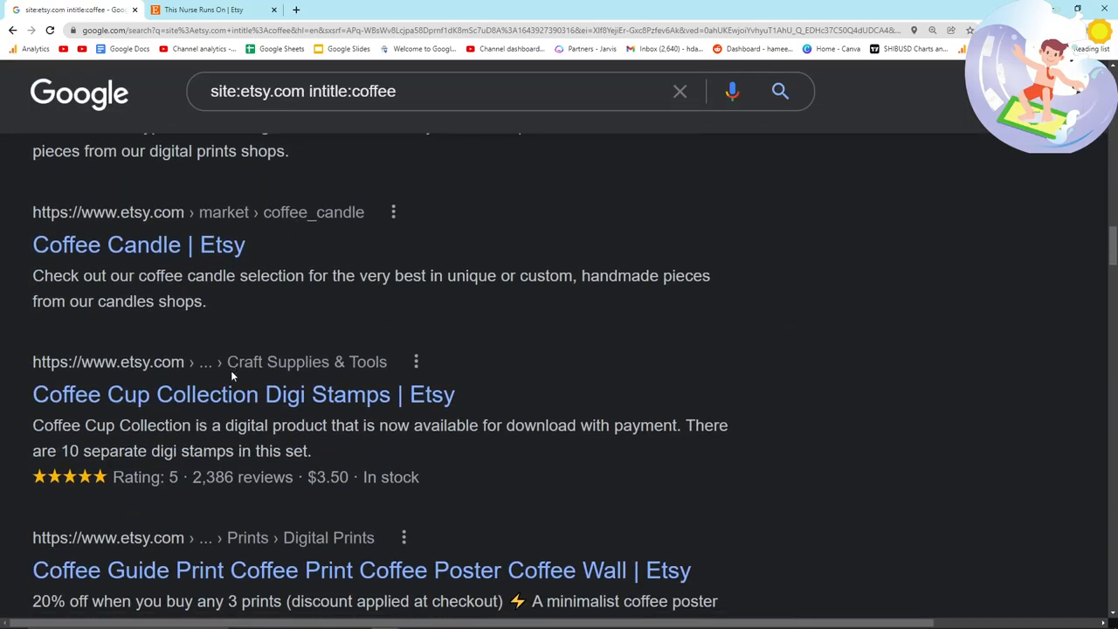
pyautogui.scroll(-3)
pyautogui.write(' and')
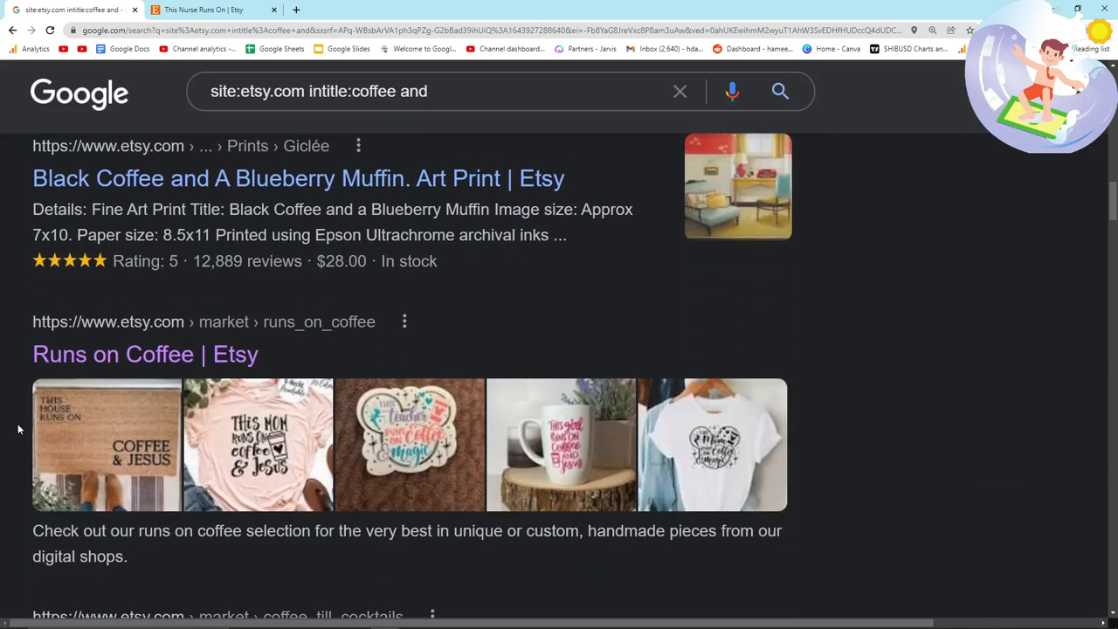
pyautogui.scroll(-3)
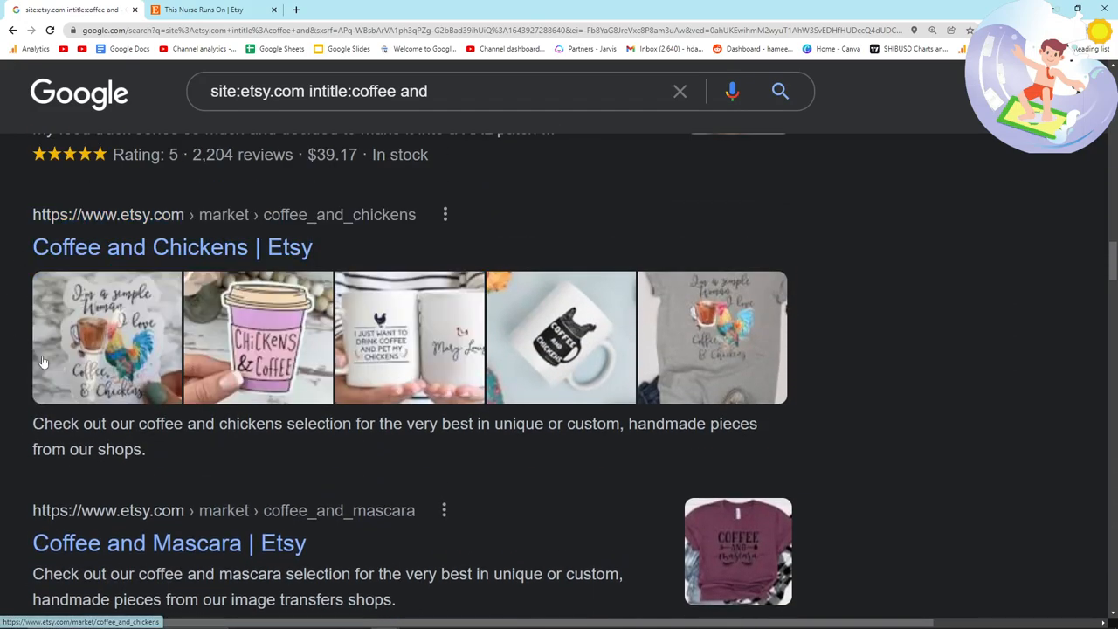
pyautogui.scroll(-3)
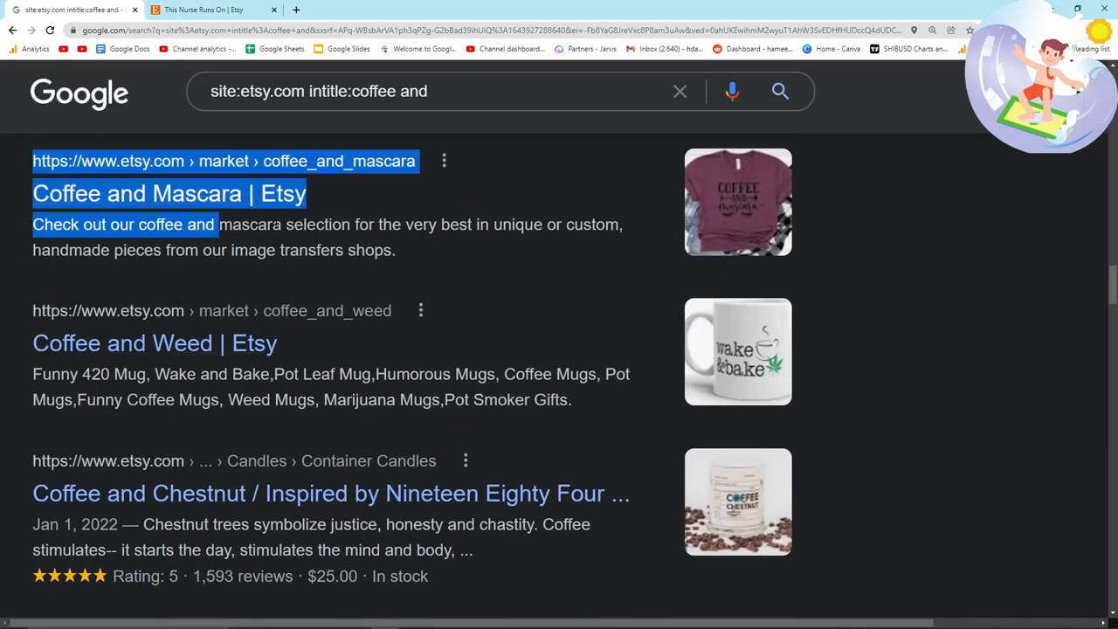
pyautogui.scroll(-3)
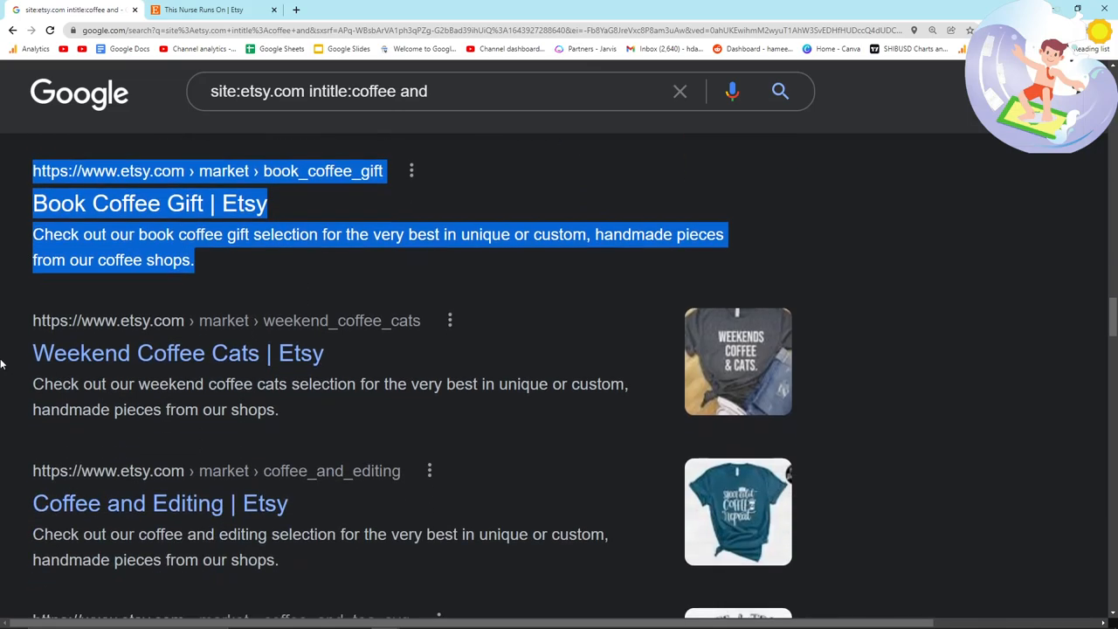
pyautogui.scroll(-3)
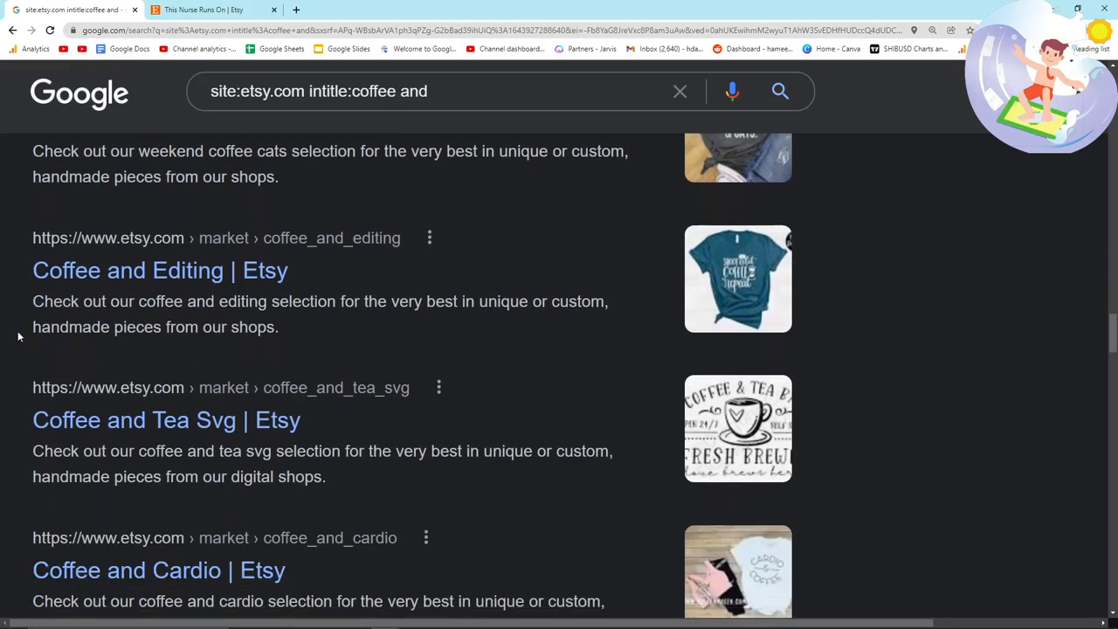
pyautogui.scroll(-3)
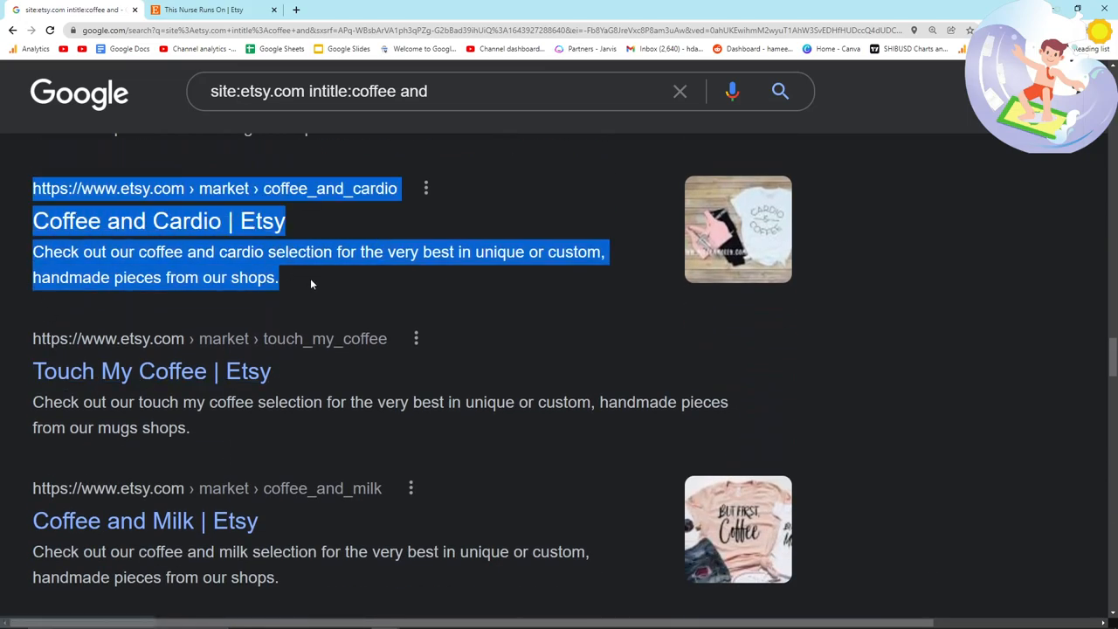
pyautogui.scroll(-3)
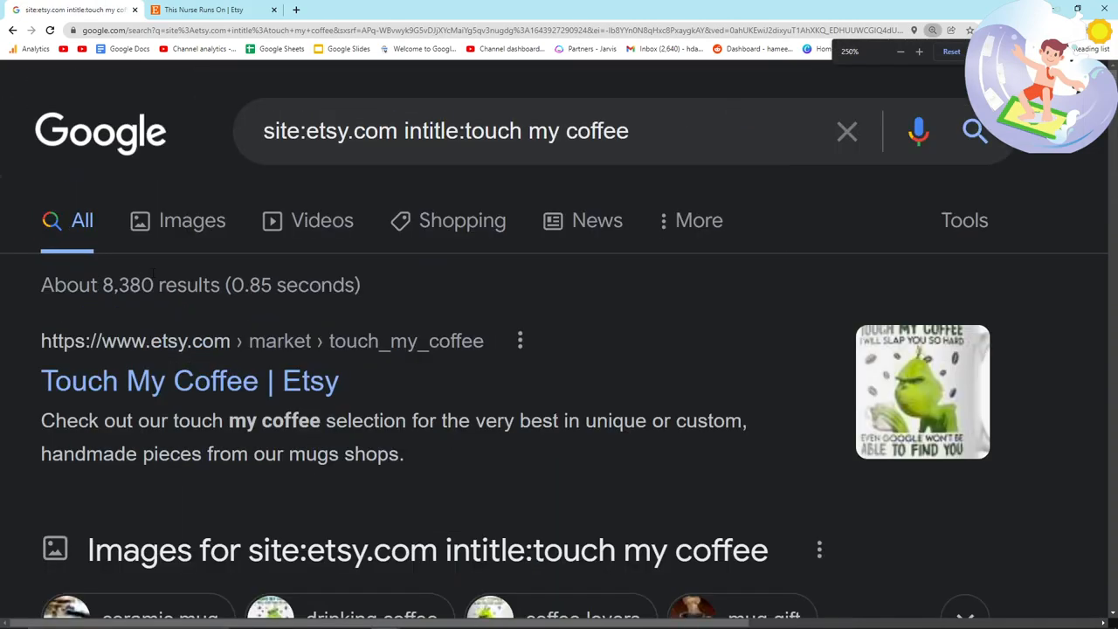
# - Append inurl:/market/ -listing to the touch my coffee query
pyautogui.scroll(-3)
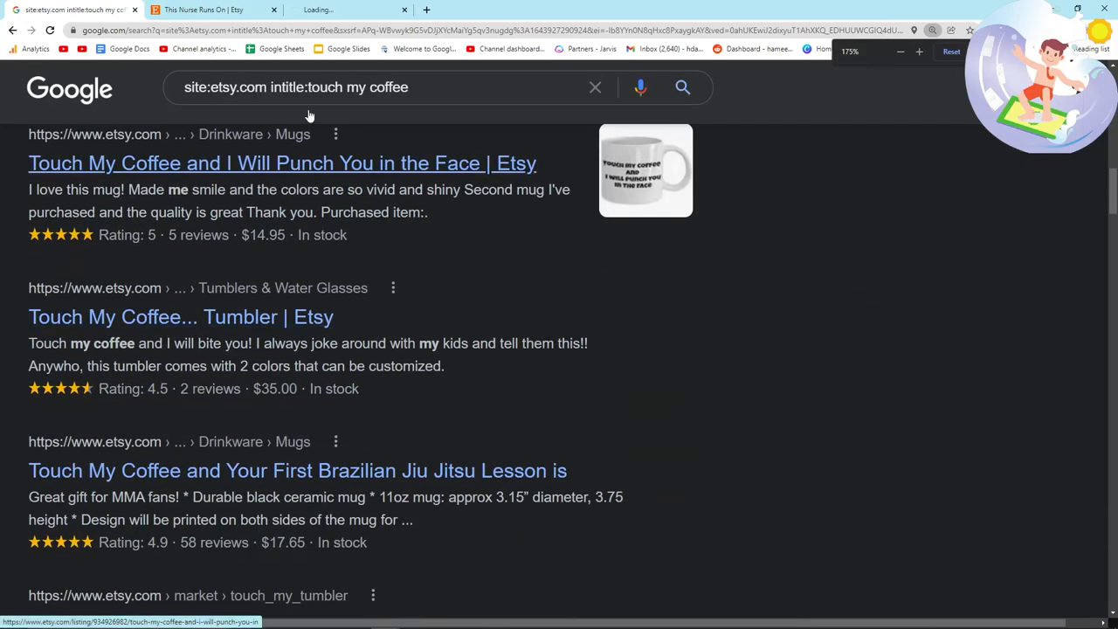
pyautogui.click(181, 316)
pyautogui.write(' inurl:')
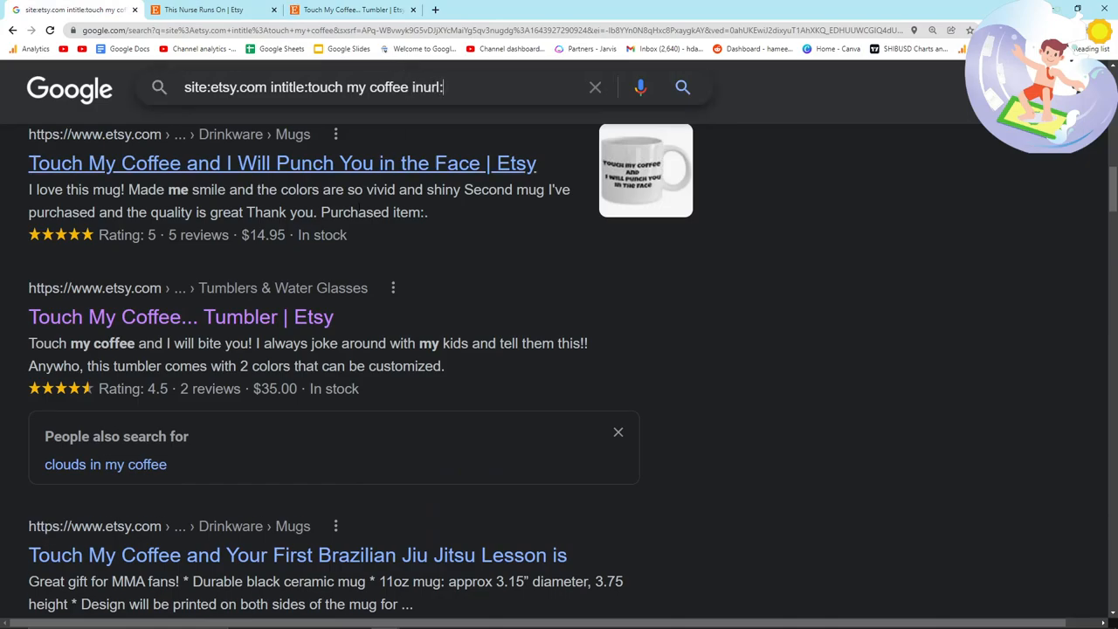
pyautogui.write('//')
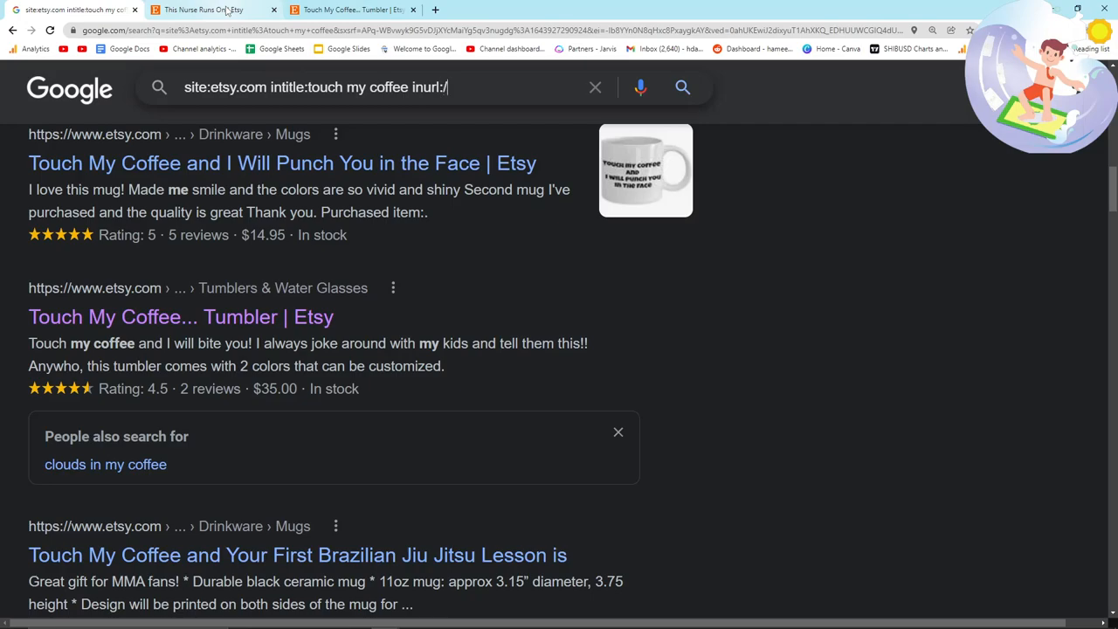
pyautogui.write('market/ -')
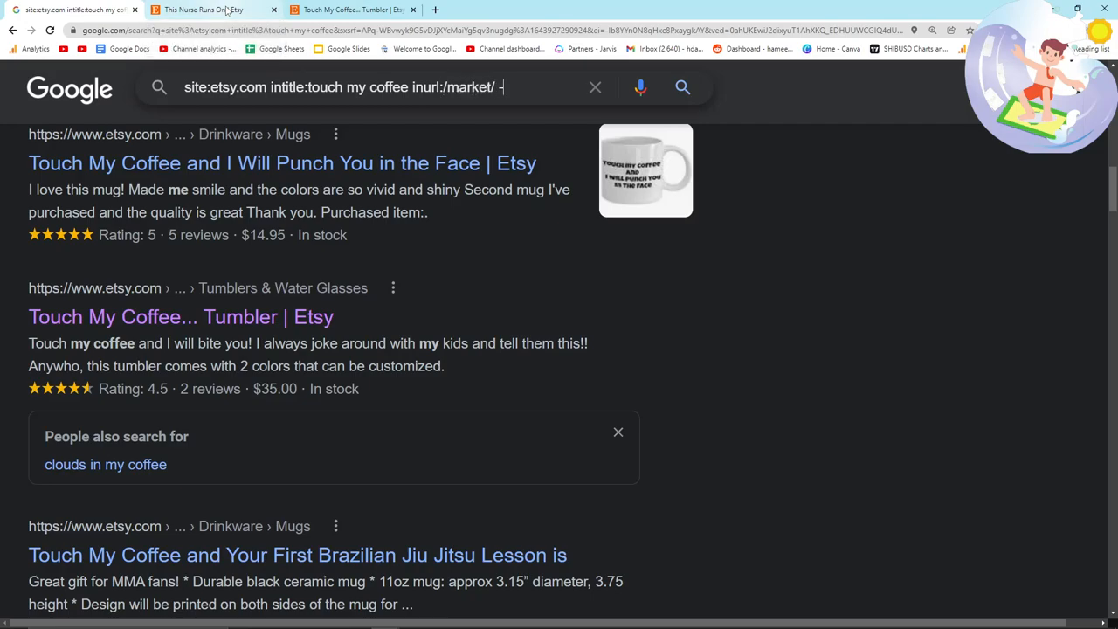
pyautogui.write('listing')
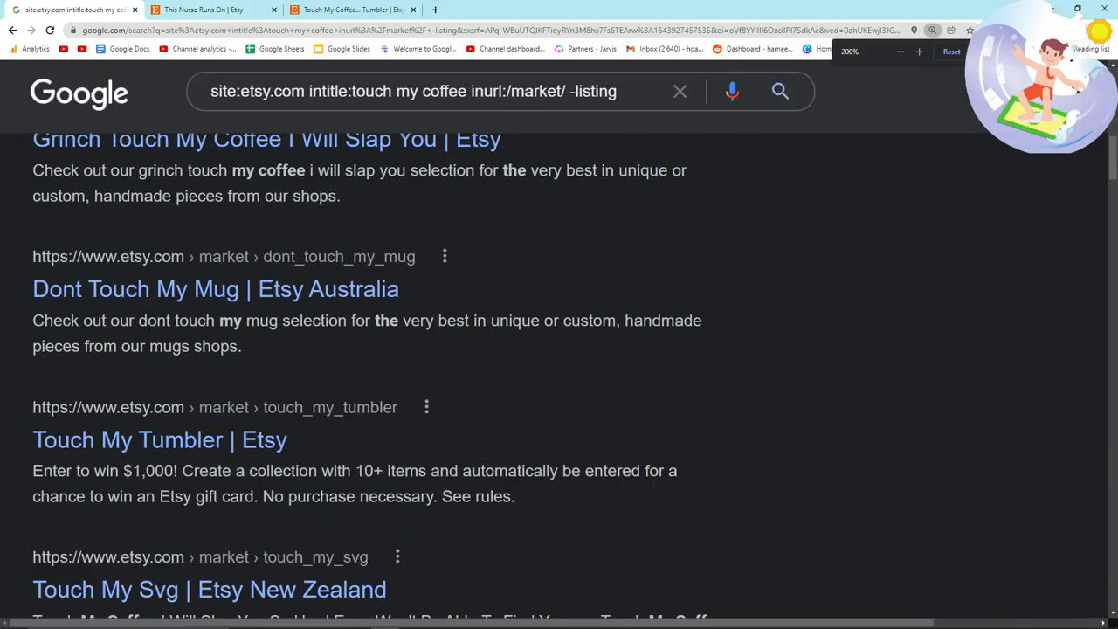
# - Open the 'Dont Touch My Mug | Etsy Australia' market page
pyautogui.click(216, 288)
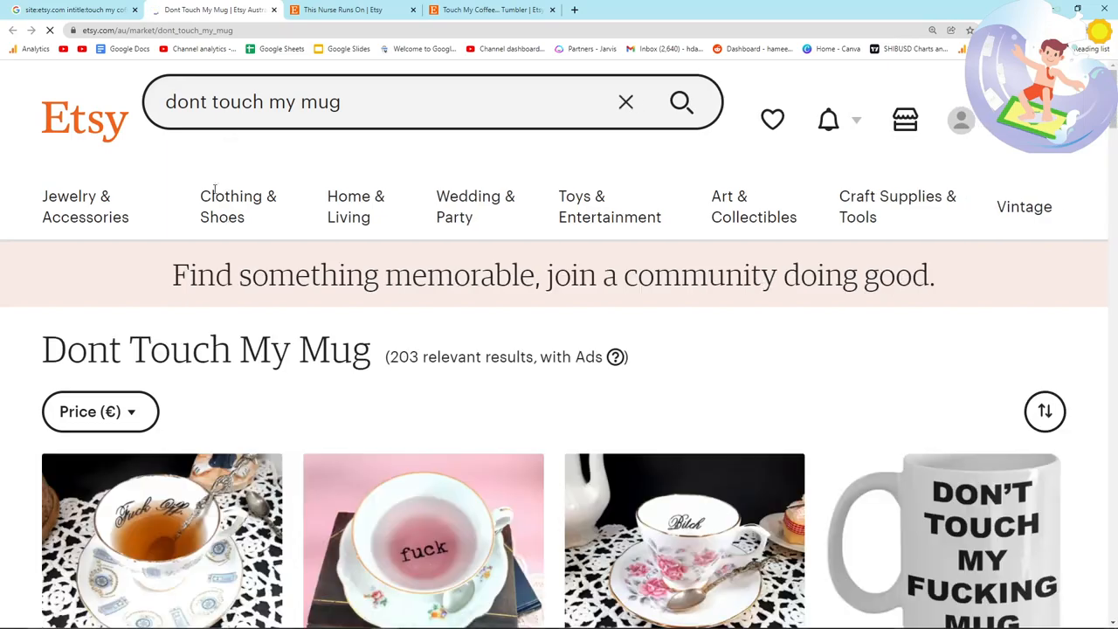
pyautogui.scroll(-3)
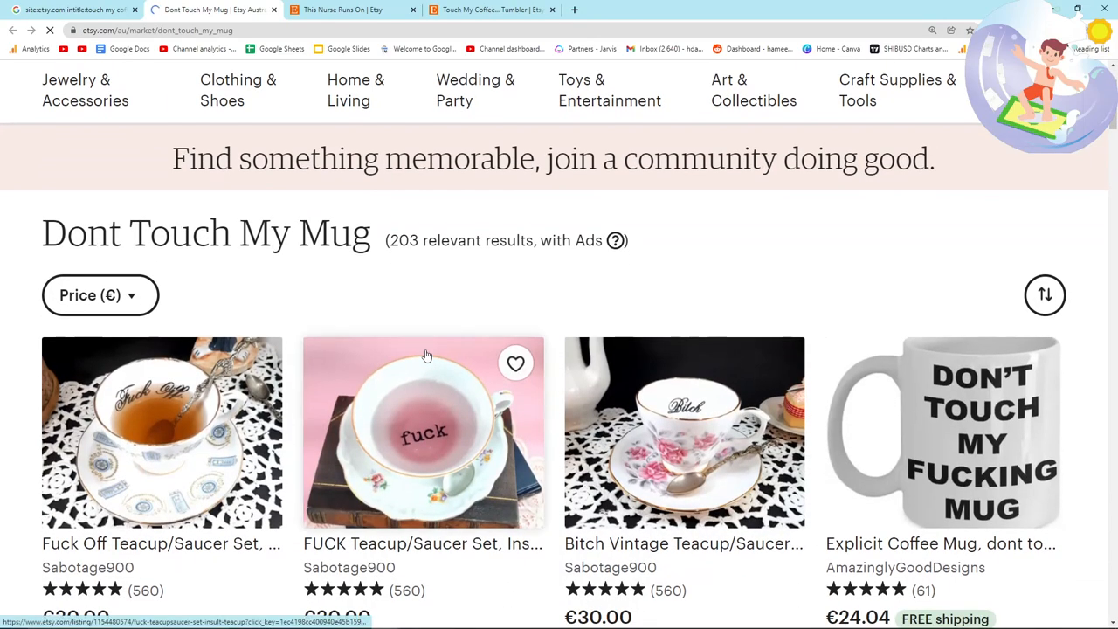
pyautogui.scroll(-3)
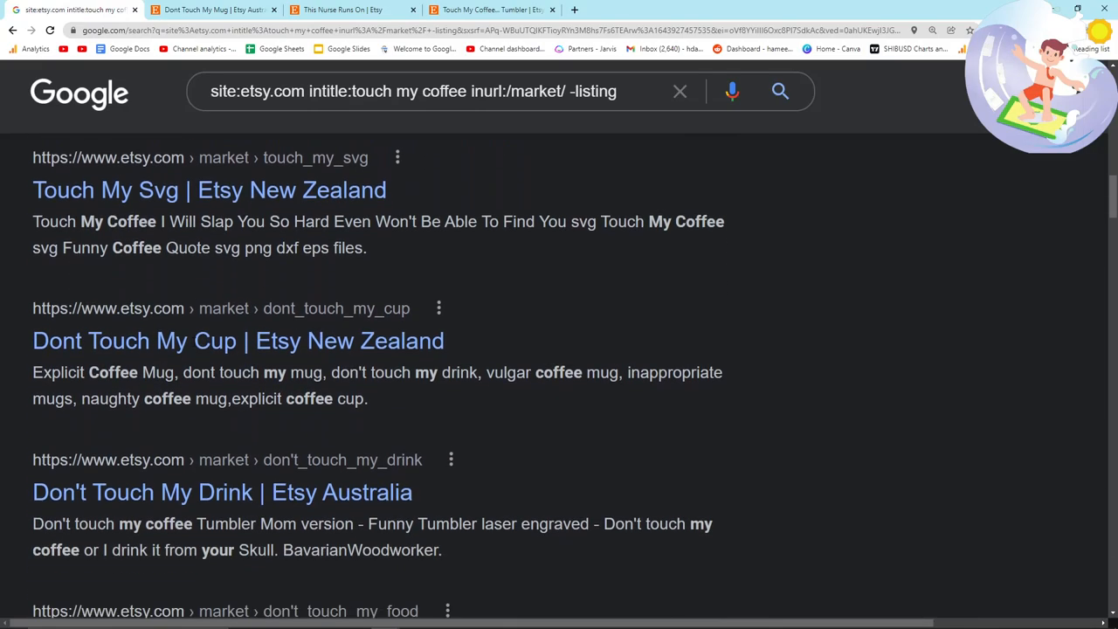
# - Scroll through the filtered touch my coffee market page results
pyautogui.scroll(-3)
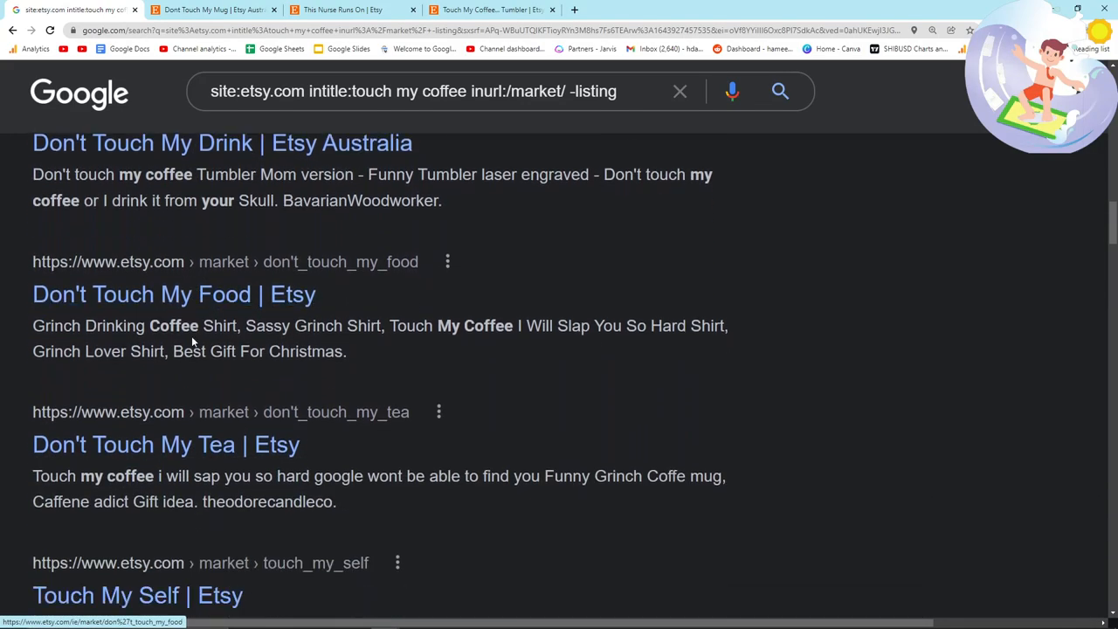
pyautogui.scroll(-3)
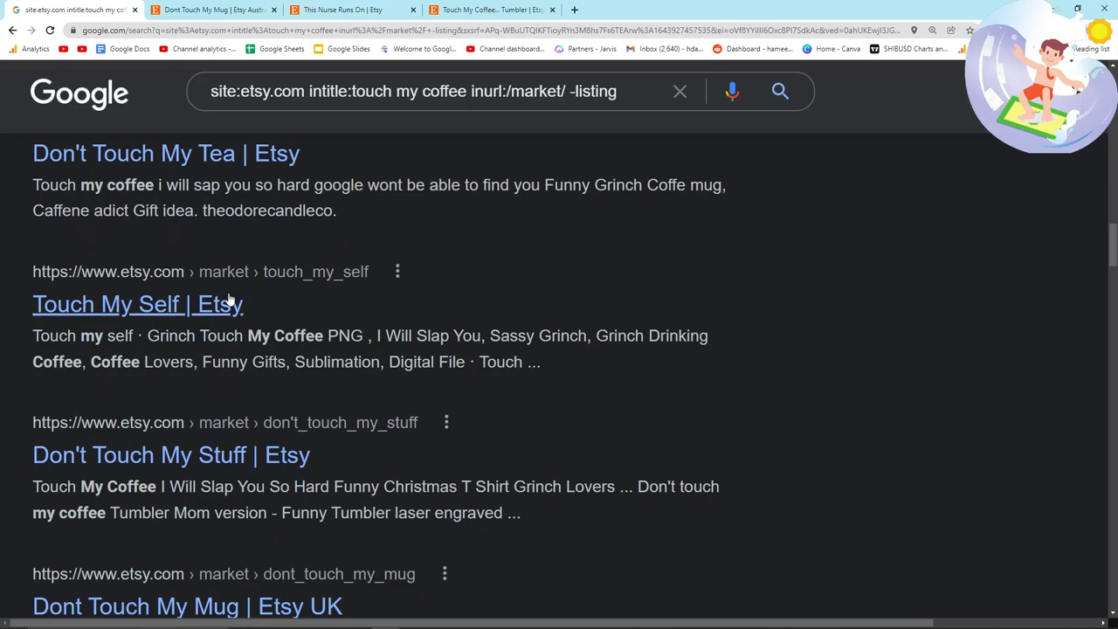
pyautogui.scroll(-3)
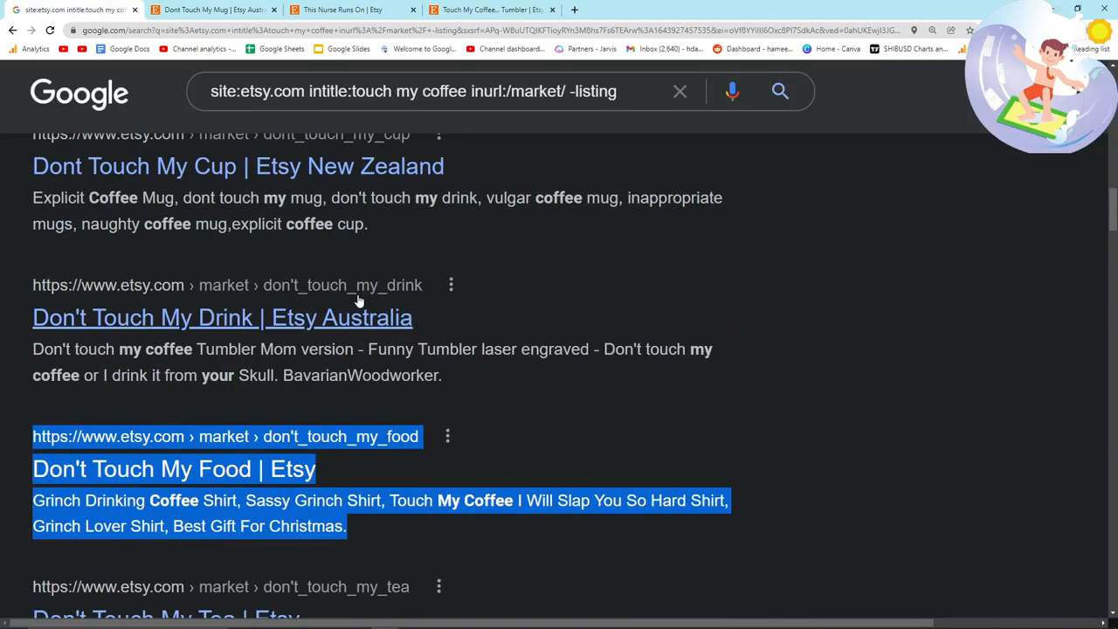
pyautogui.scroll(3)
pyautogui.write('site:etsy.com intitle:football and')
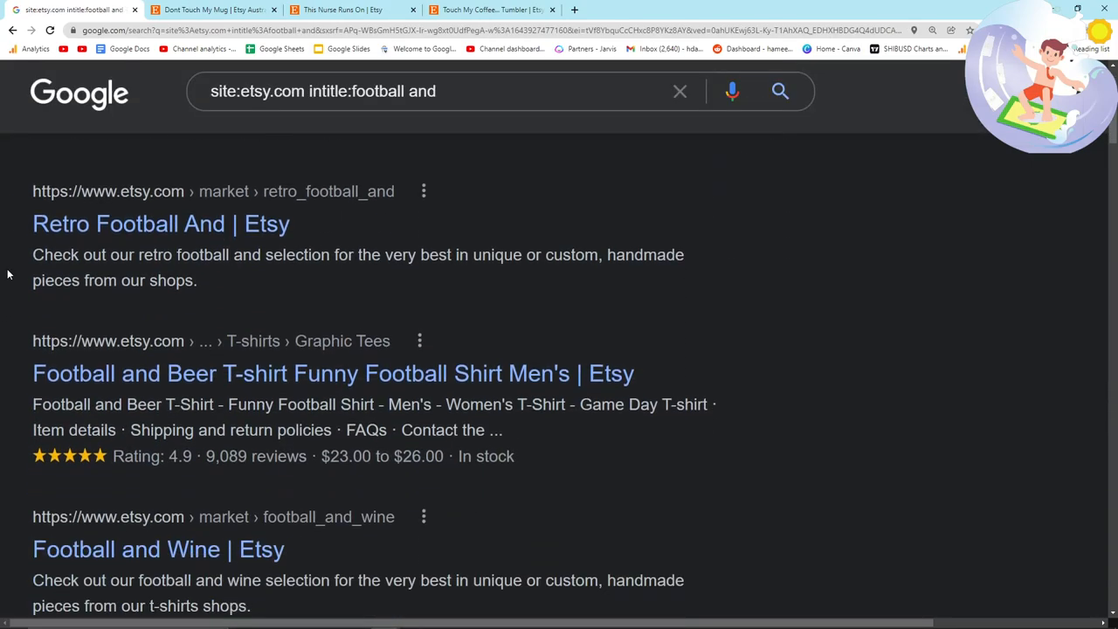
# - Scroll through the Etsy results for titles containing 'football and wine'
pyautogui.scroll(-3)
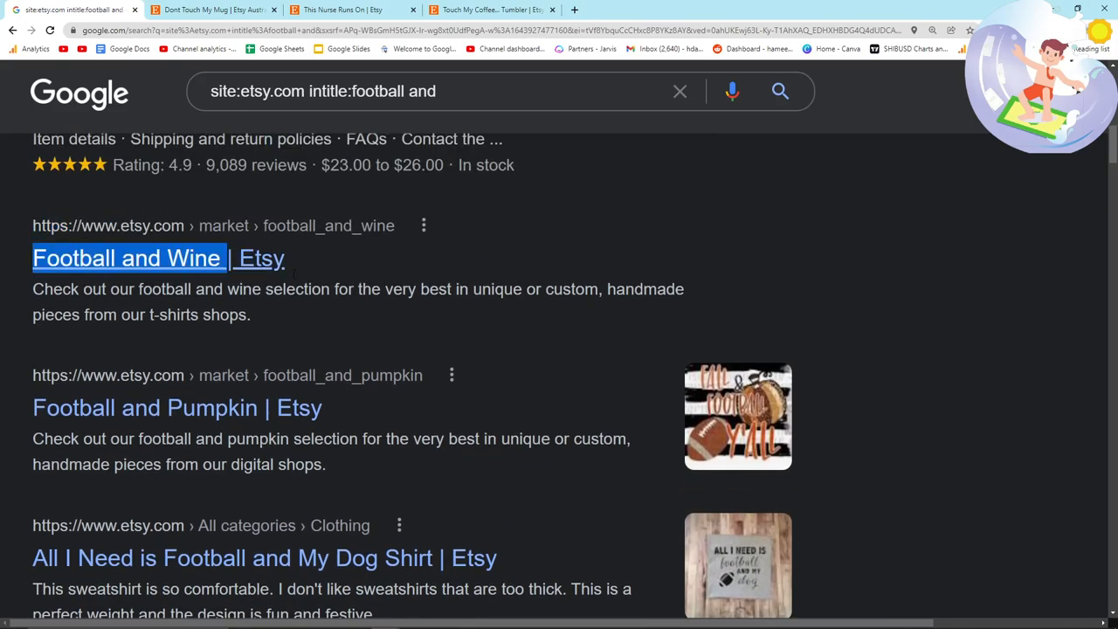
pyautogui.scroll(-3)
pyautogui.write(' wine')
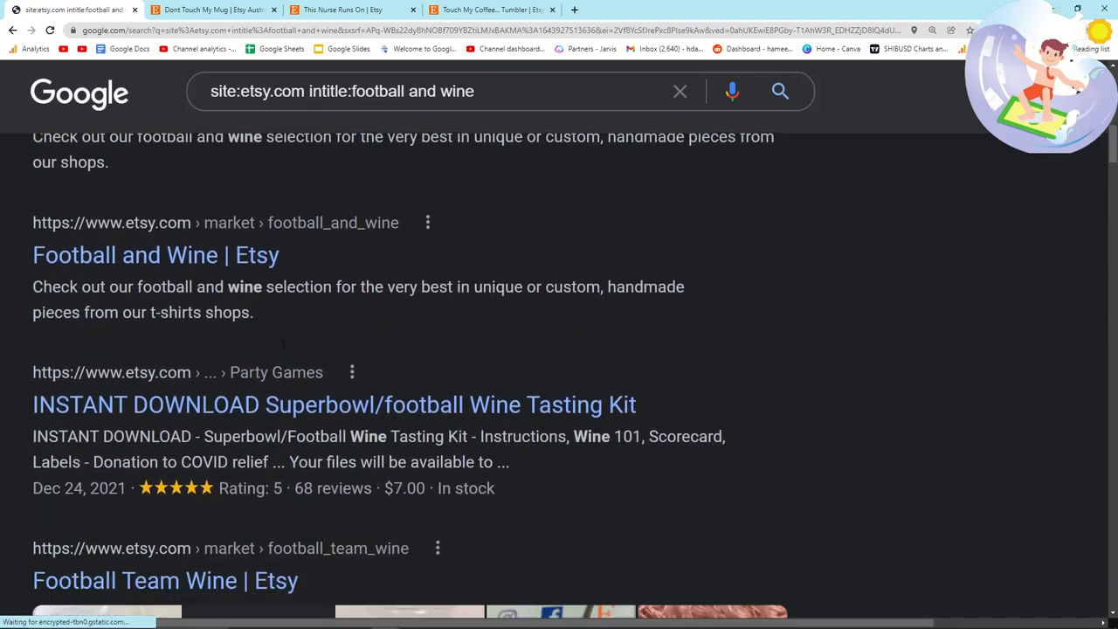
pyautogui.scroll(-3)
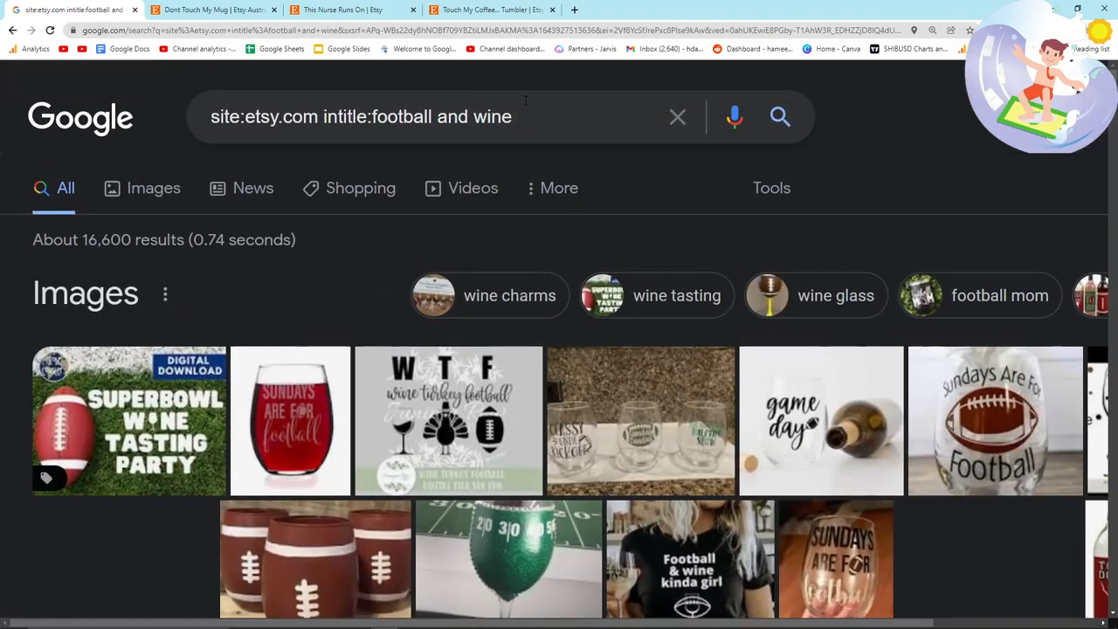
# - Add inurl:/market/ -listing to the football and wine search and scroll the results
pyautogui.doubleClick(493, 116)
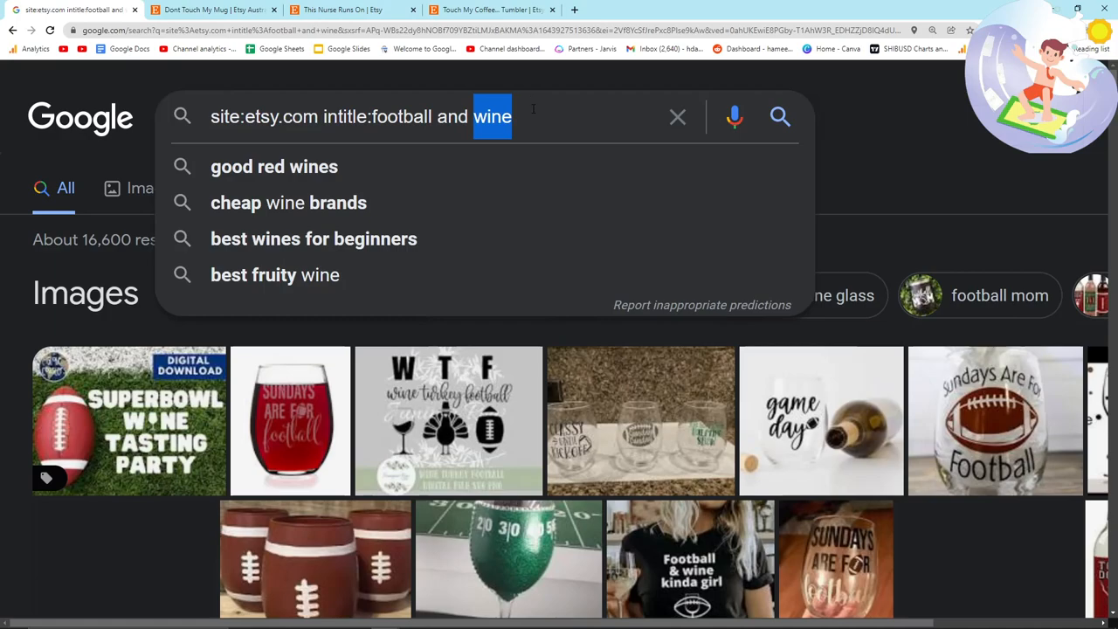
pyautogui.write('inurl:/')
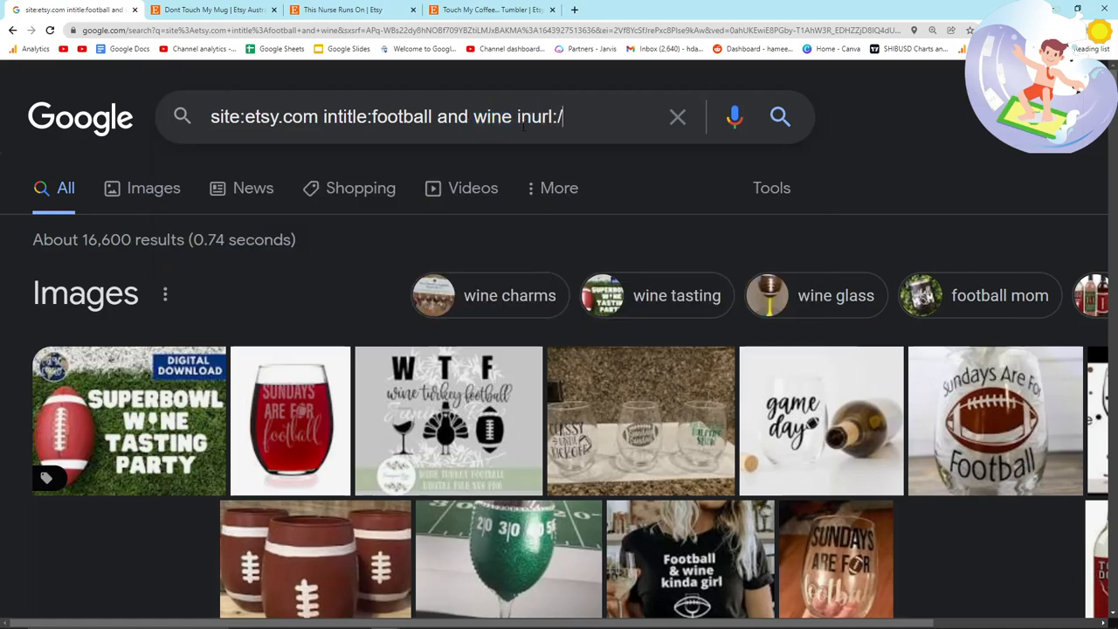
pyautogui.write('market/ -listi')
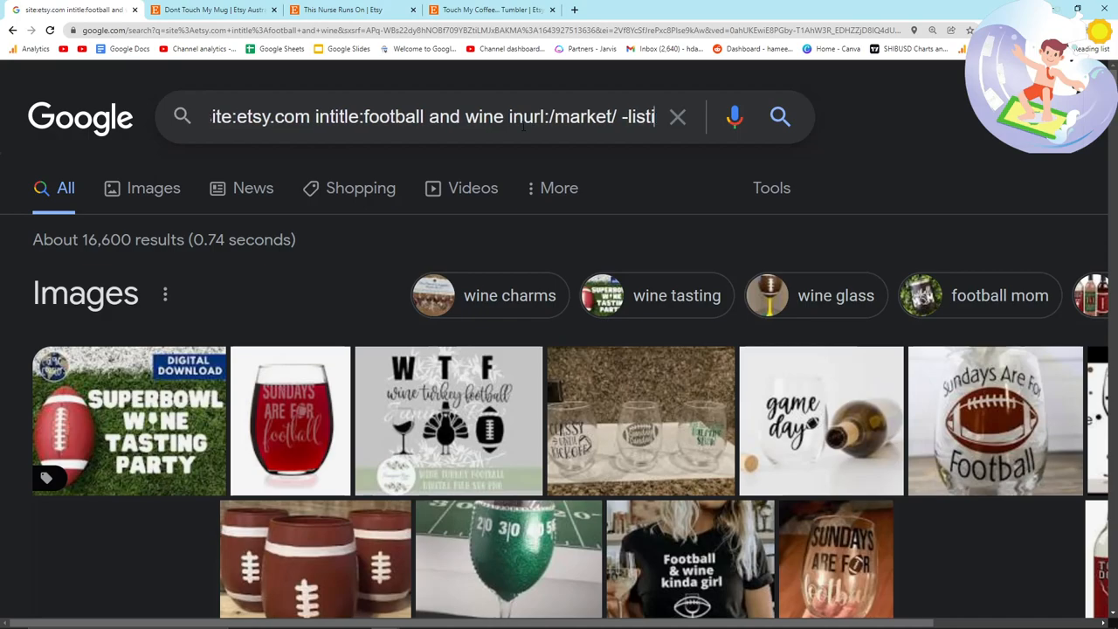
pyautogui.press('enter')
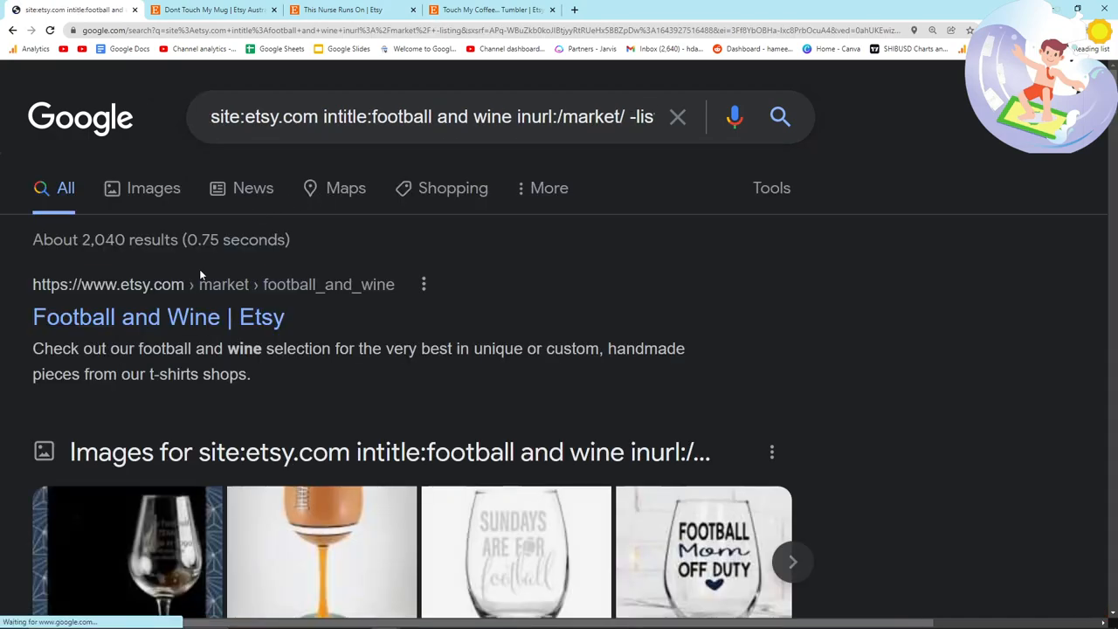
pyautogui.scroll(-3)
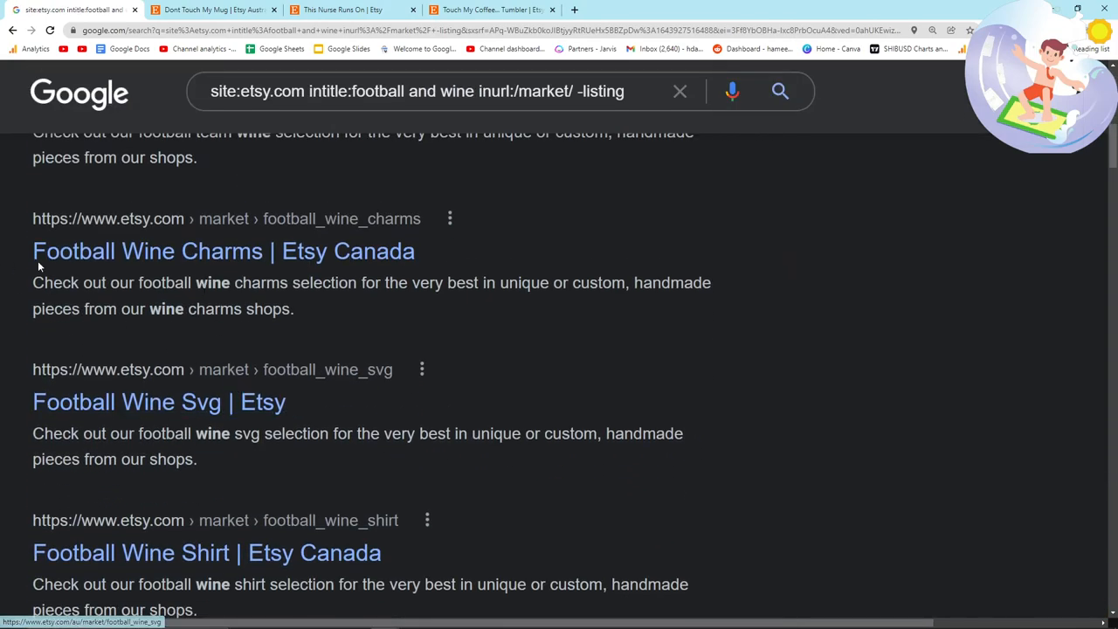
pyautogui.scroll(-3)
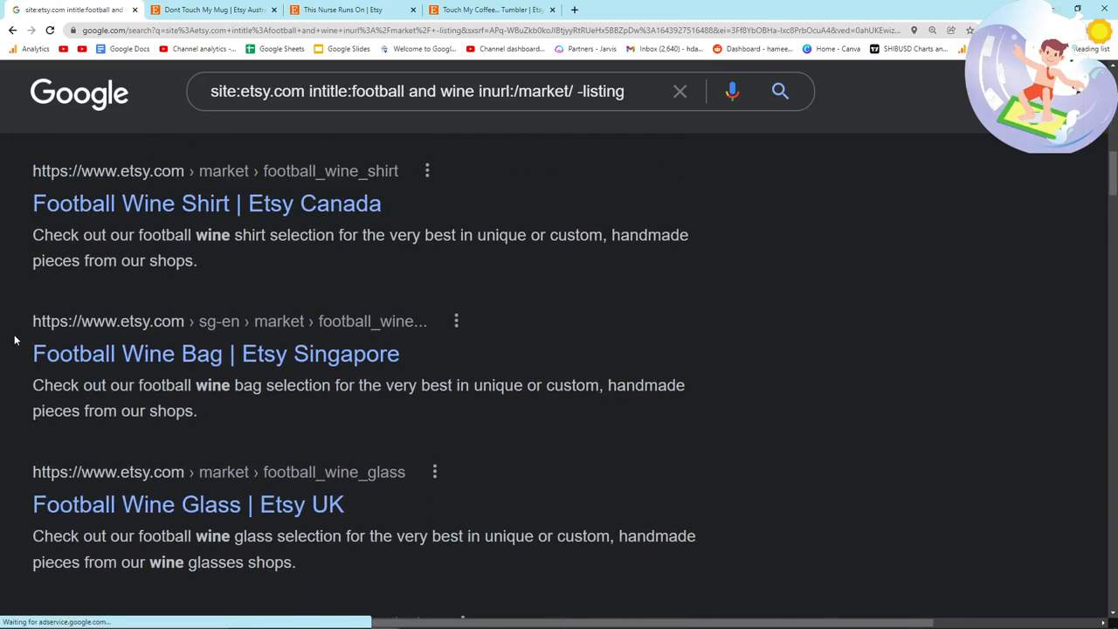
pyautogui.scroll(-3)
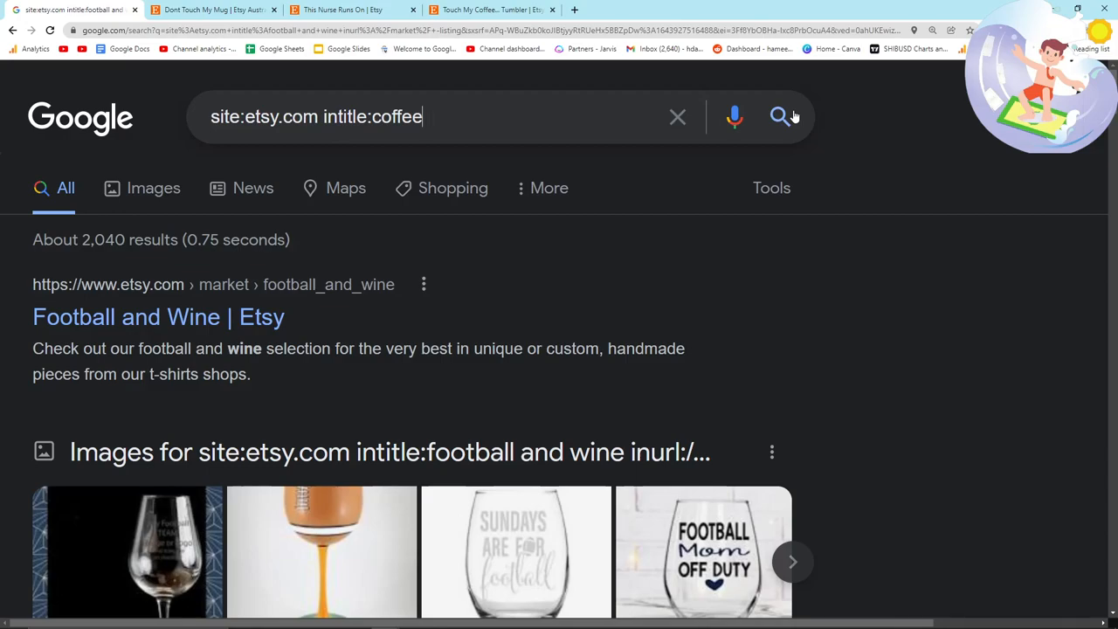
pyautogui.write('runs on coffe')
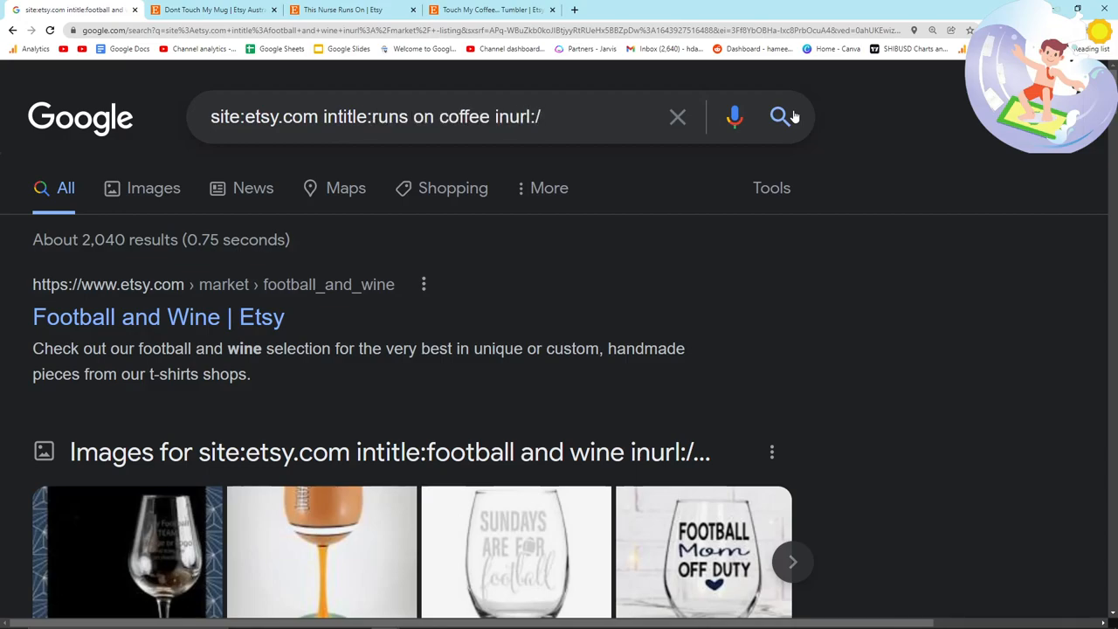
pyautogui.write('market/ -listing')
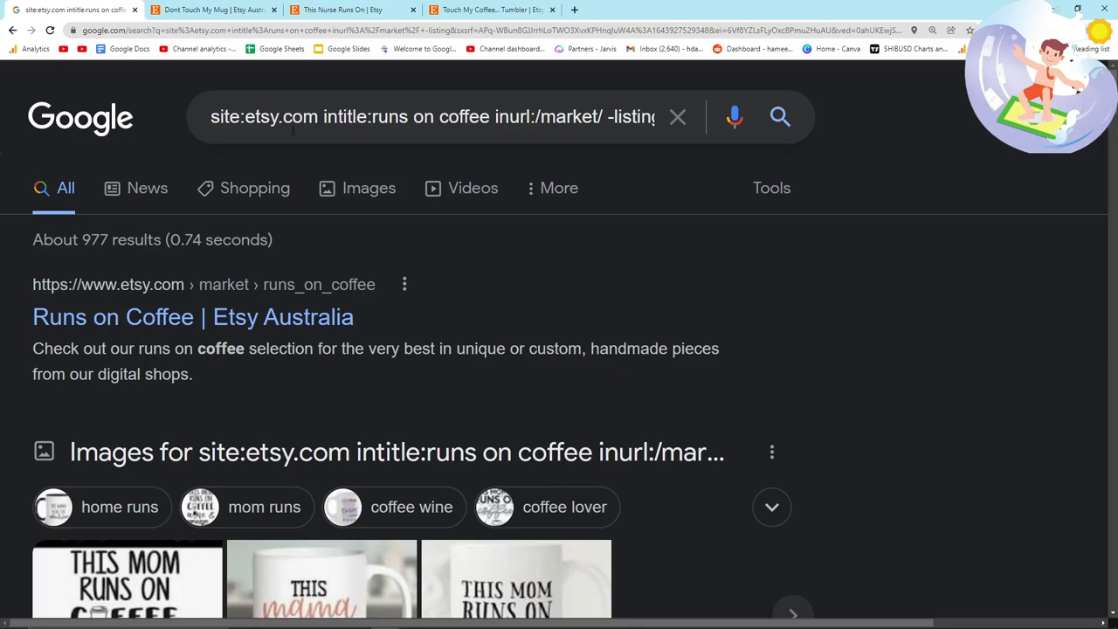
pyautogui.scroll(-3)
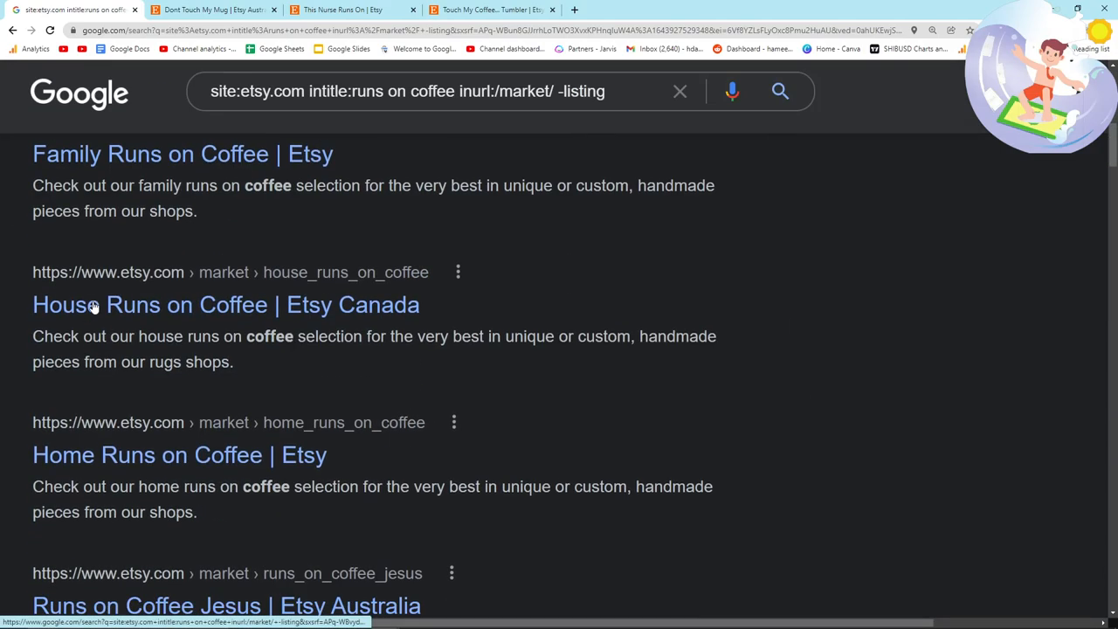
pyautogui.scroll(-3)
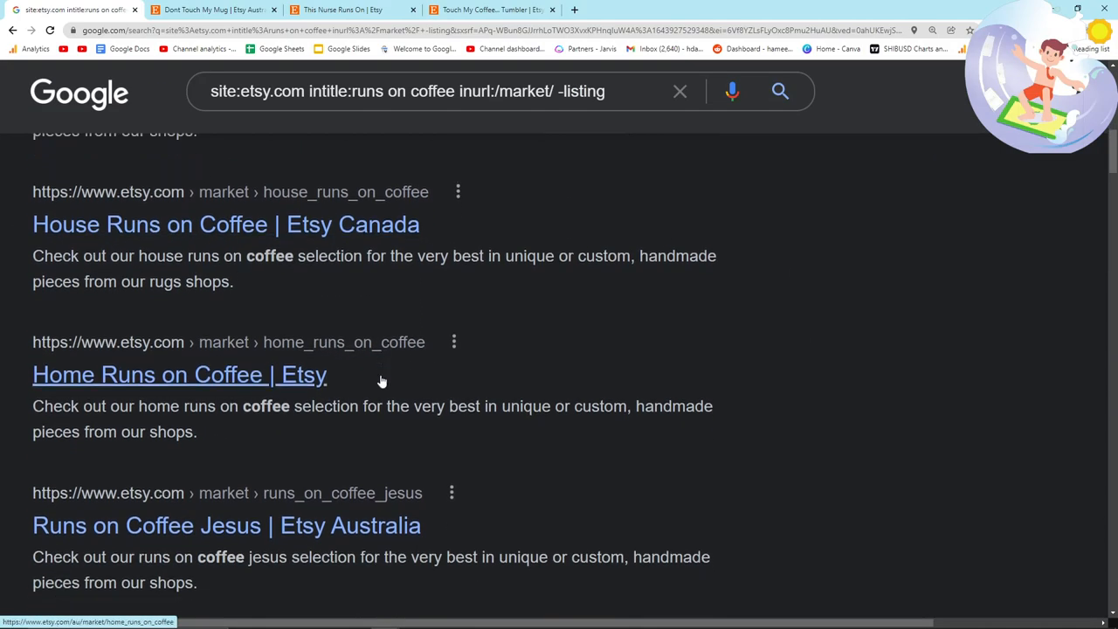
pyautogui.scroll(-3)
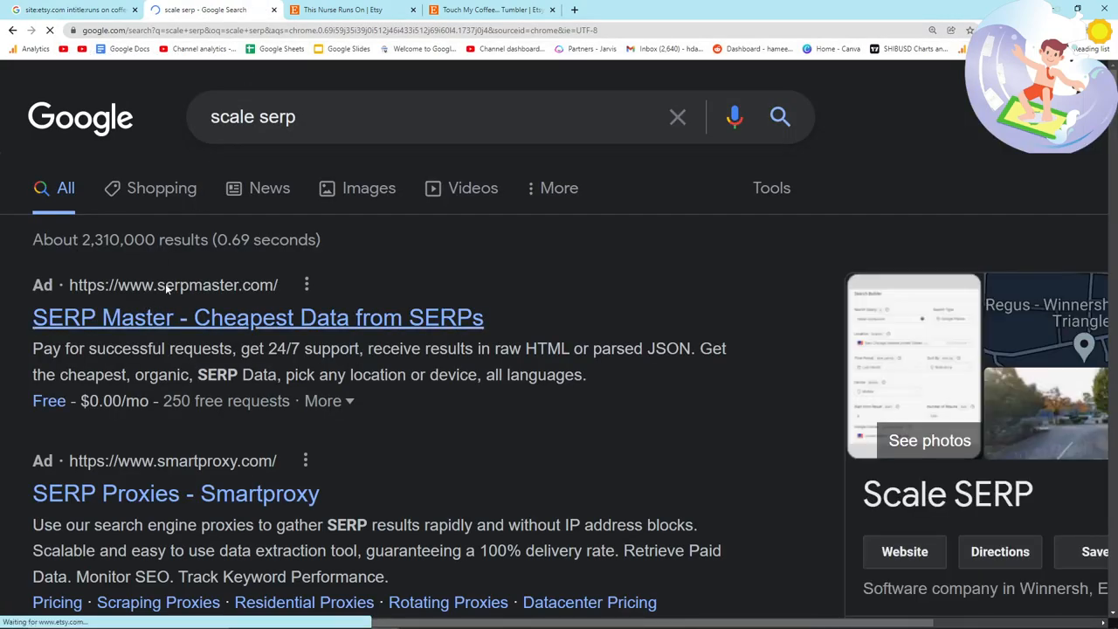
# - Open the Scale SERP website from the search results
pyautogui.click(258, 317)
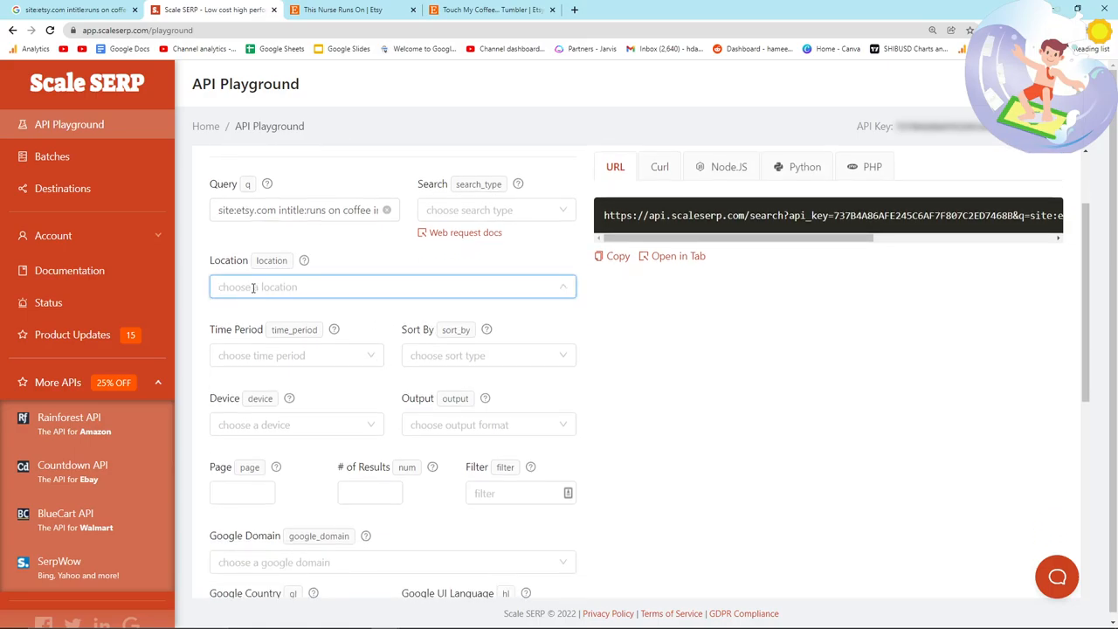
# - Set Location to New York, a custom period from 02/09/2017, 100 results, CSV output
pyautogui.write('new york')
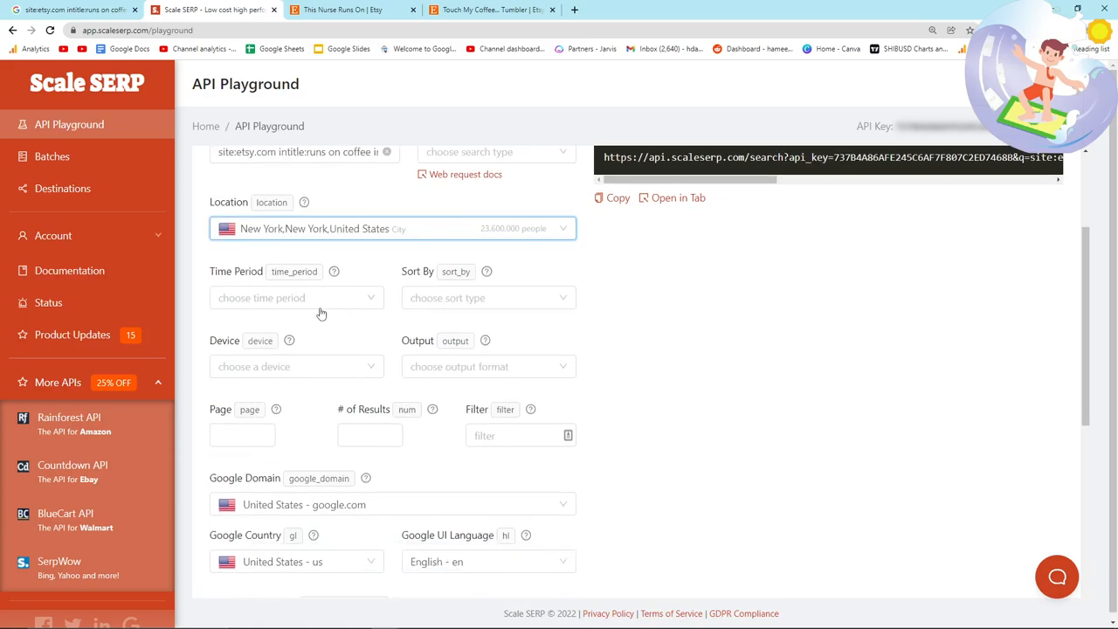
pyautogui.click(295, 297)
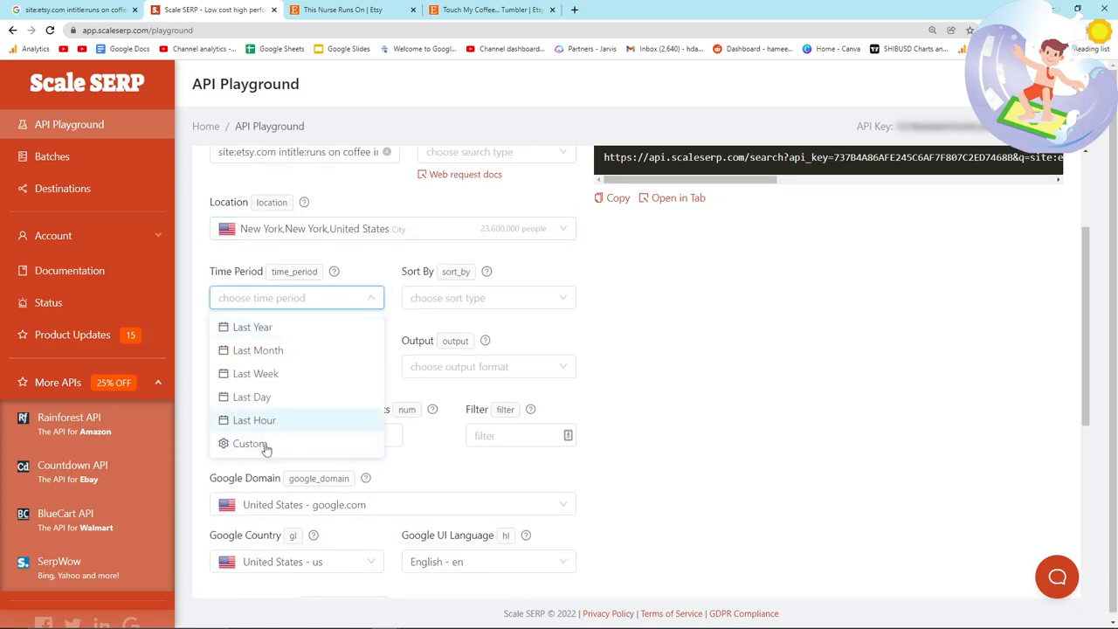
pyautogui.click(250, 443)
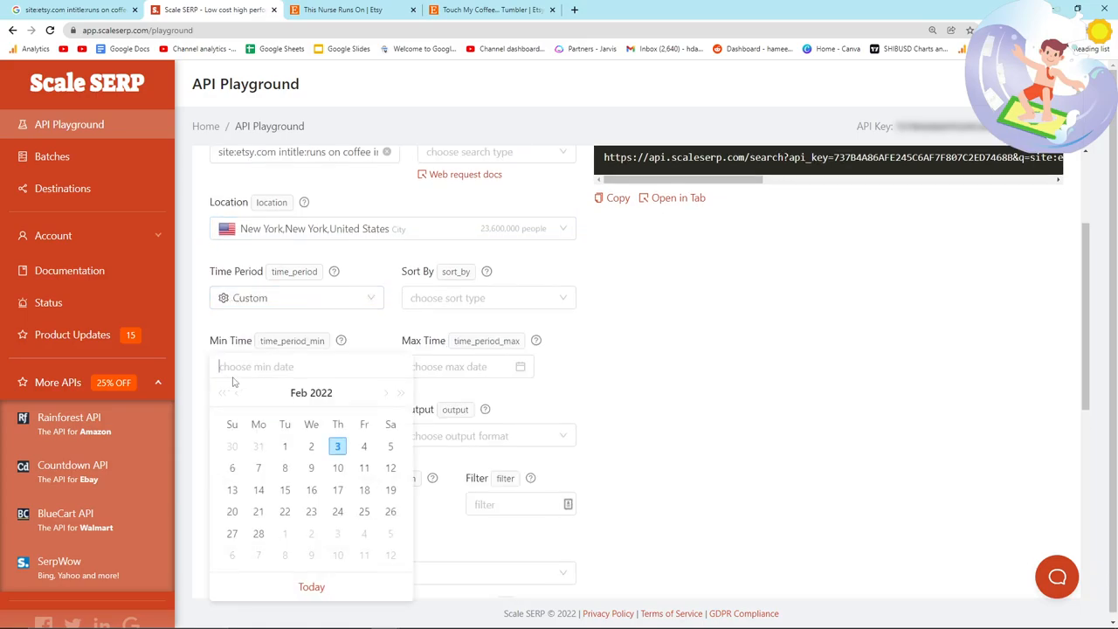
pyautogui.click(224, 392)
pyautogui.write('02/09/2017')
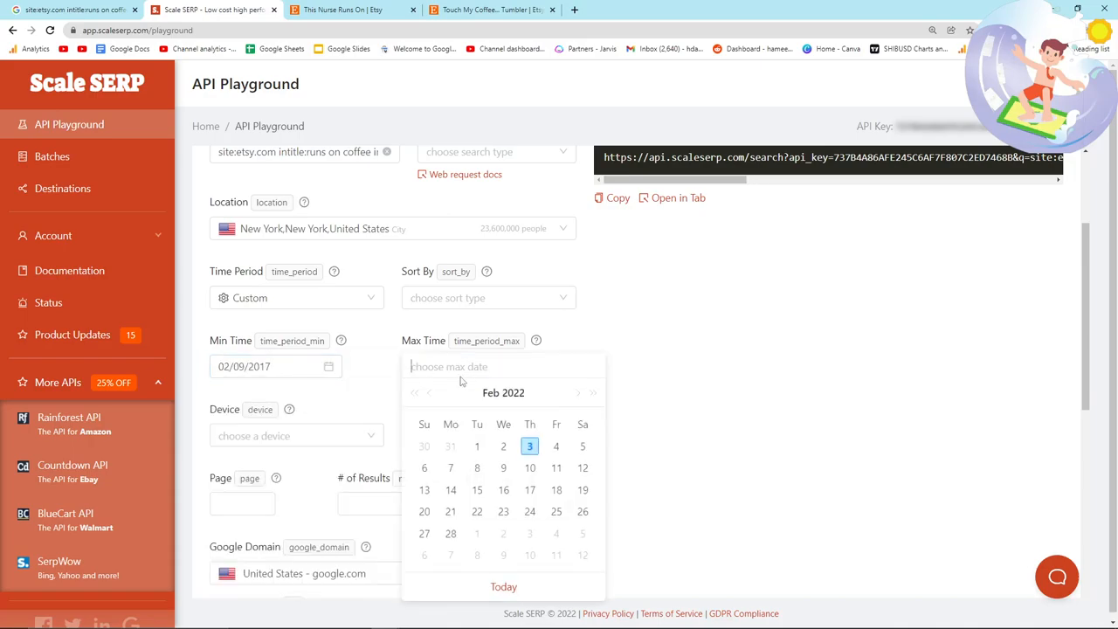
pyautogui.scroll(-3)
pyautogui.write('100')
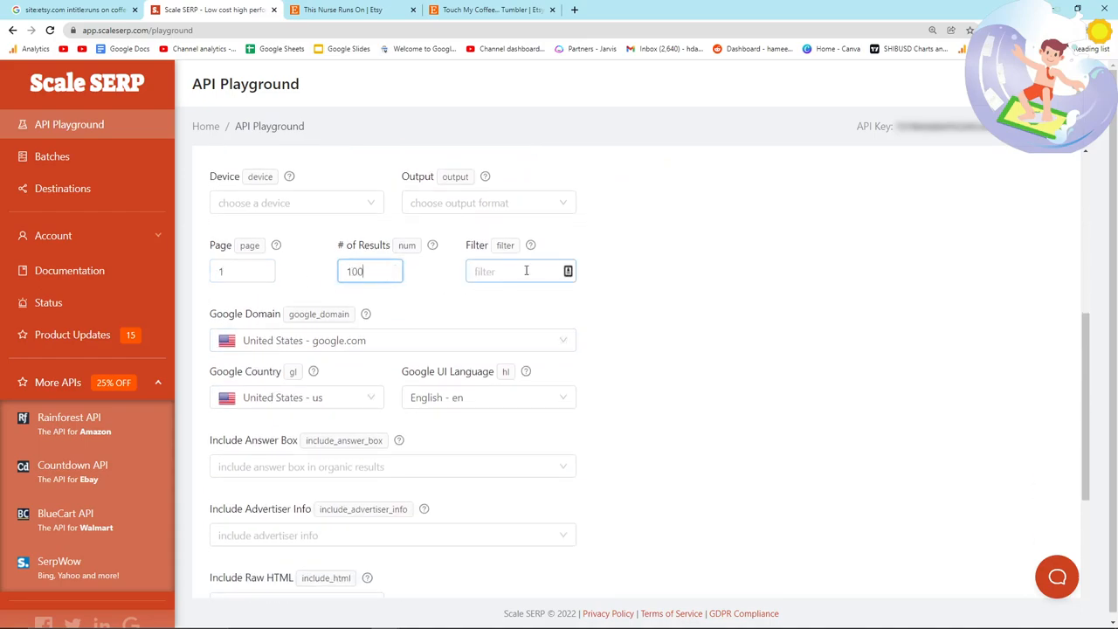
pyautogui.click(487, 201)
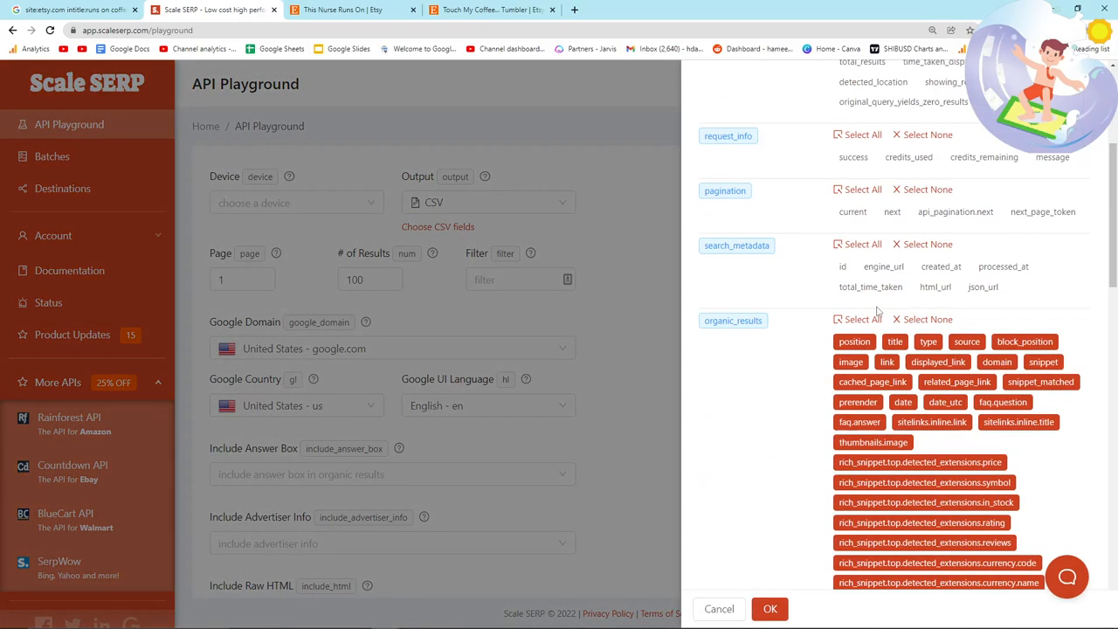
pyautogui.scroll(-3)
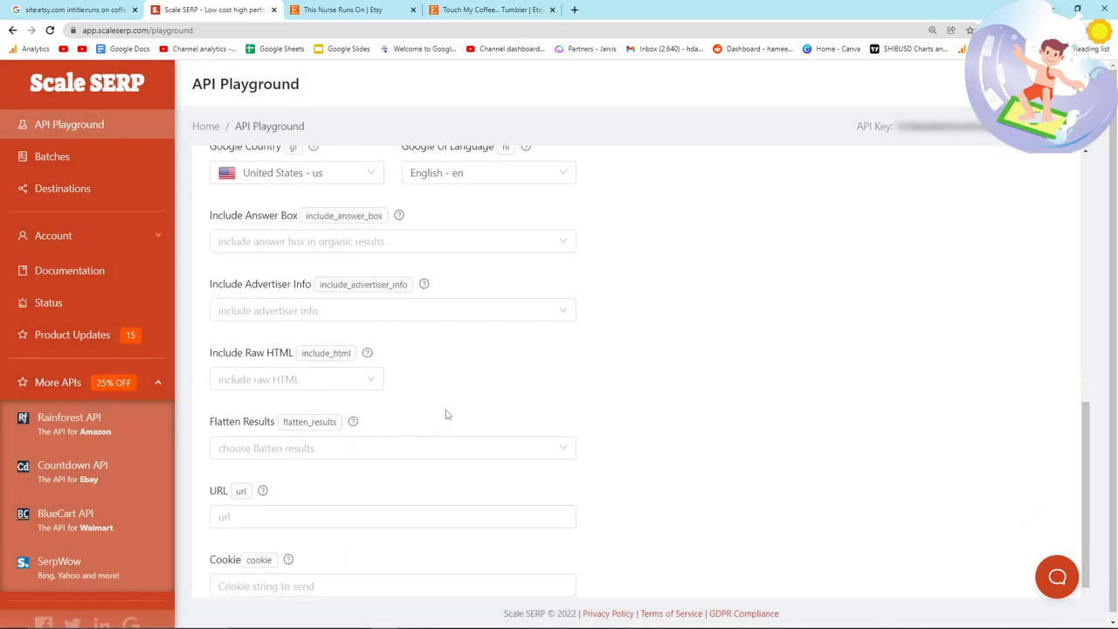
# - Scroll the Scale SERP title output and select 'This Girl Runs on Cupcakes & Jesus'
pyautogui.scroll(-3)
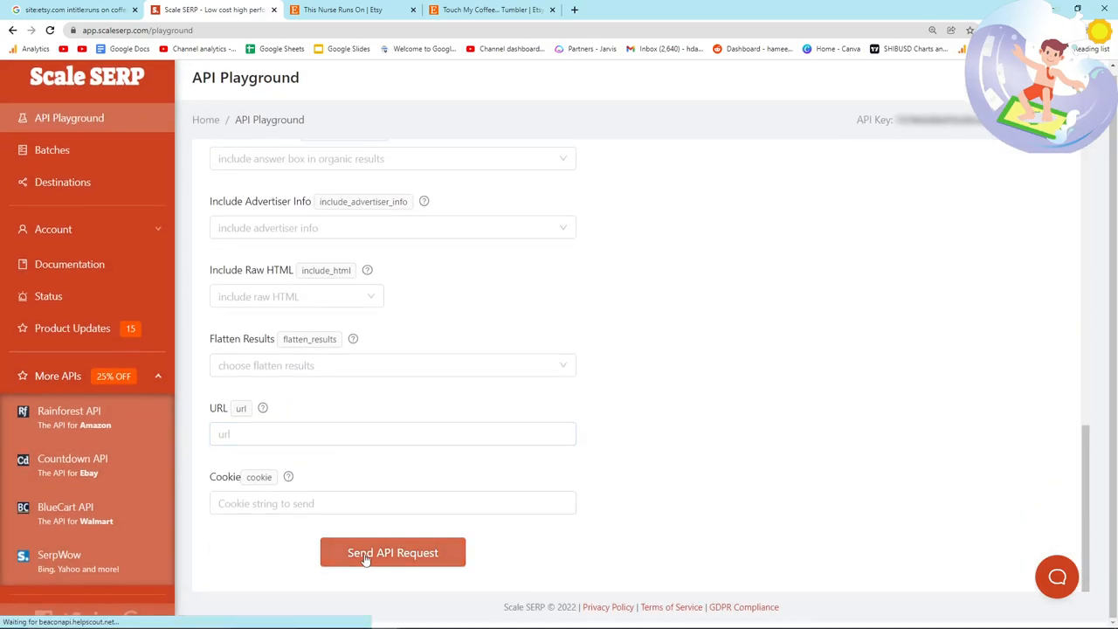
pyautogui.scroll(3)
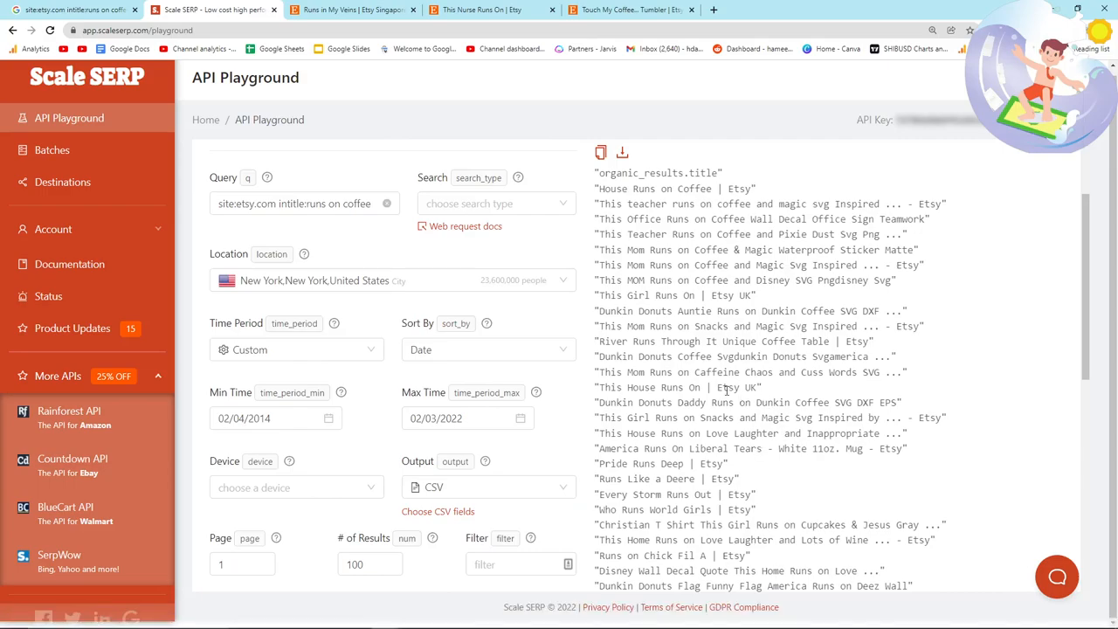
pyautogui.scroll(-3)
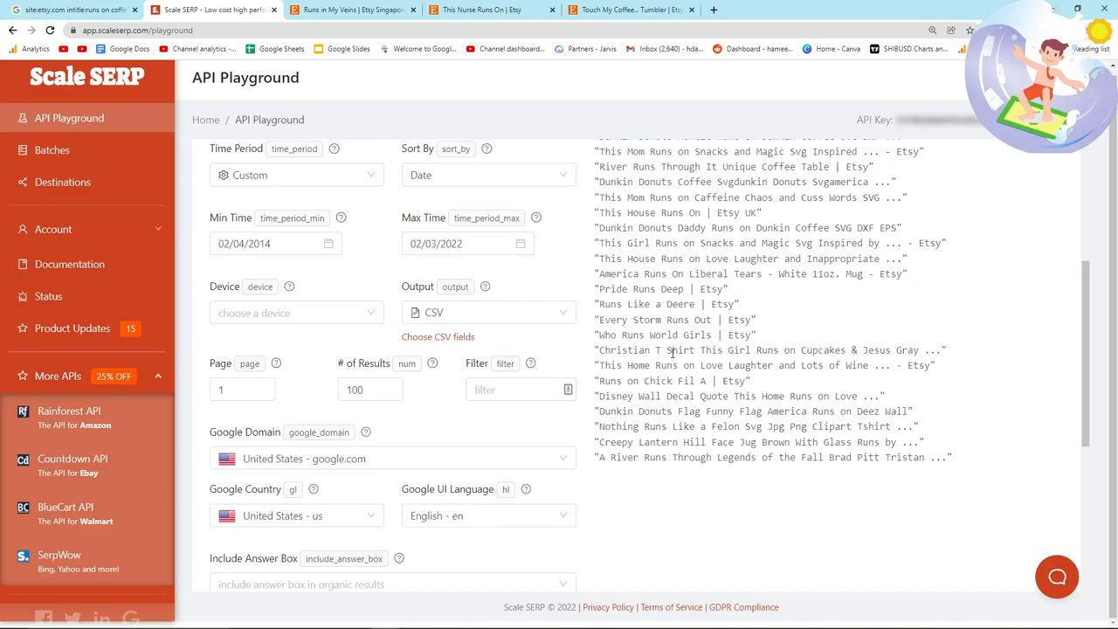
pyautogui.doubleClick(877, 350)
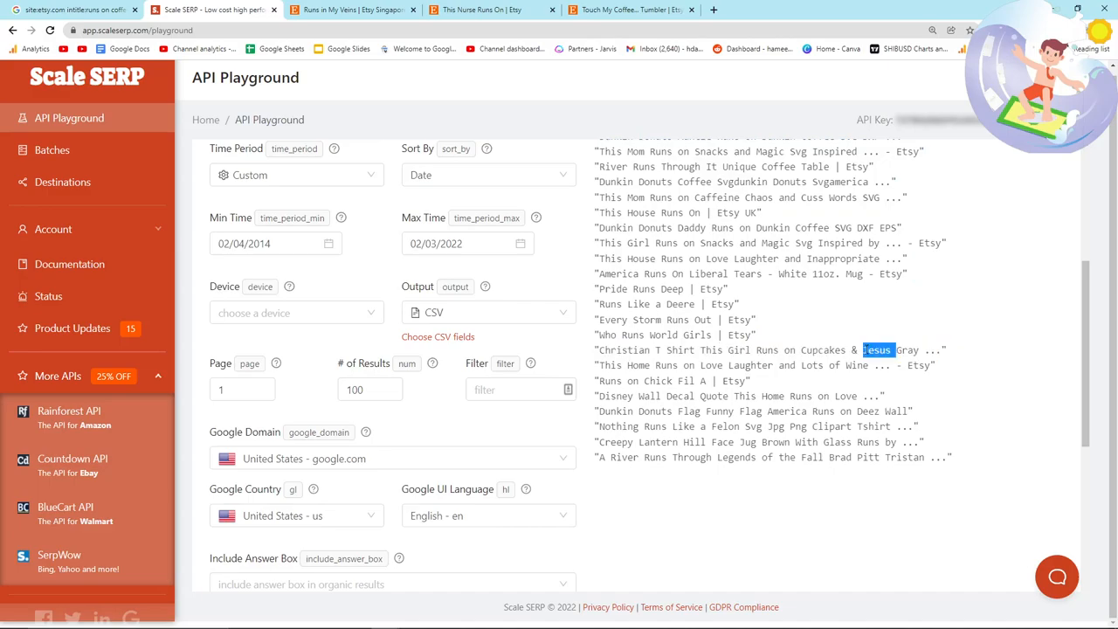
pyautogui.moveTo(891, 350); pyautogui.dragTo(700, 350)
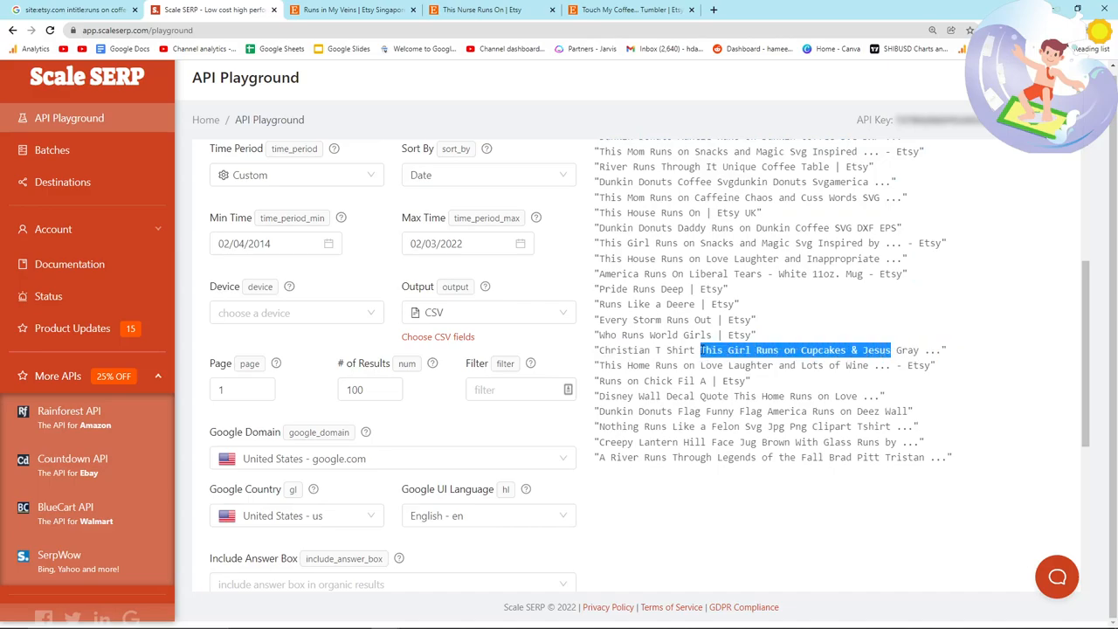
pyautogui.click(489, 10)
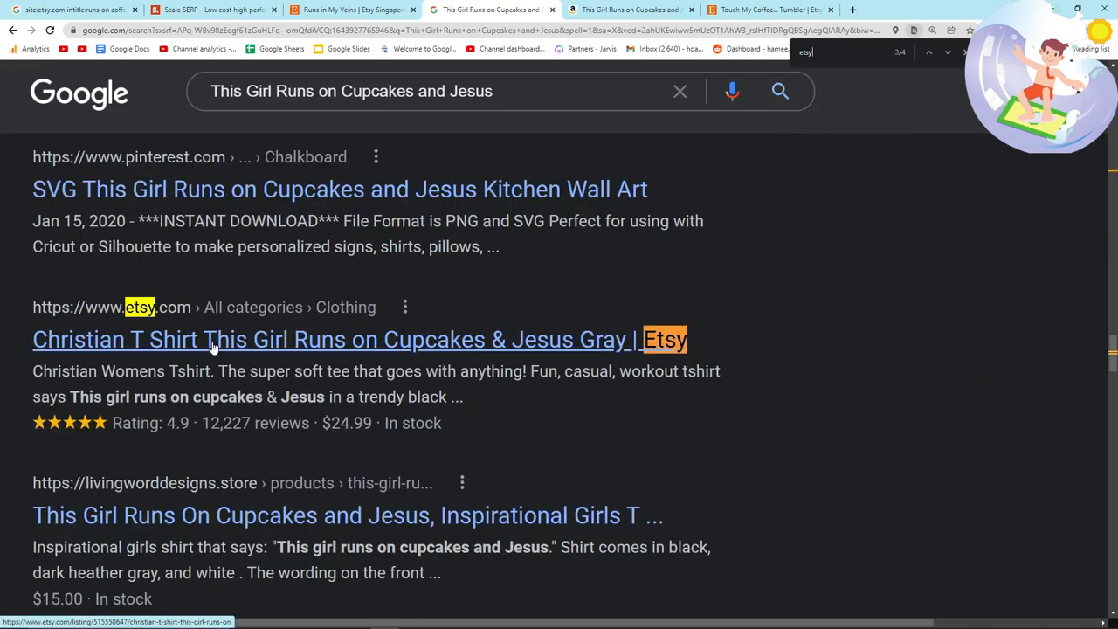
# - Open the Christian T Shirt Etsy result for 'This Girl Runs on Cupcakes and Jesus'
pyautogui.click(358, 339)
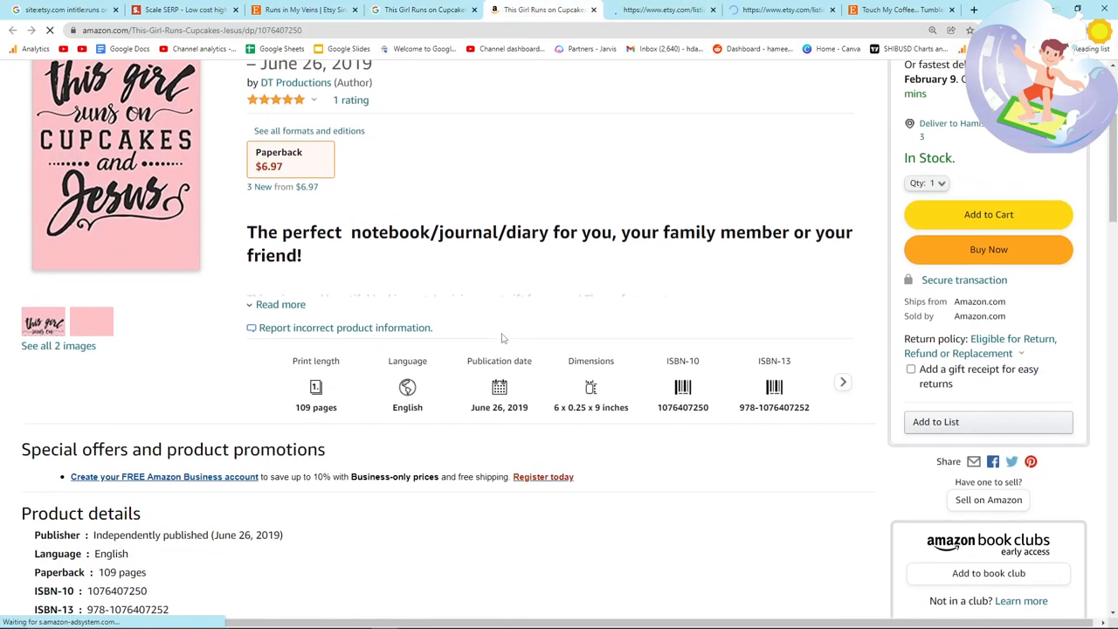
pyautogui.scroll(3)
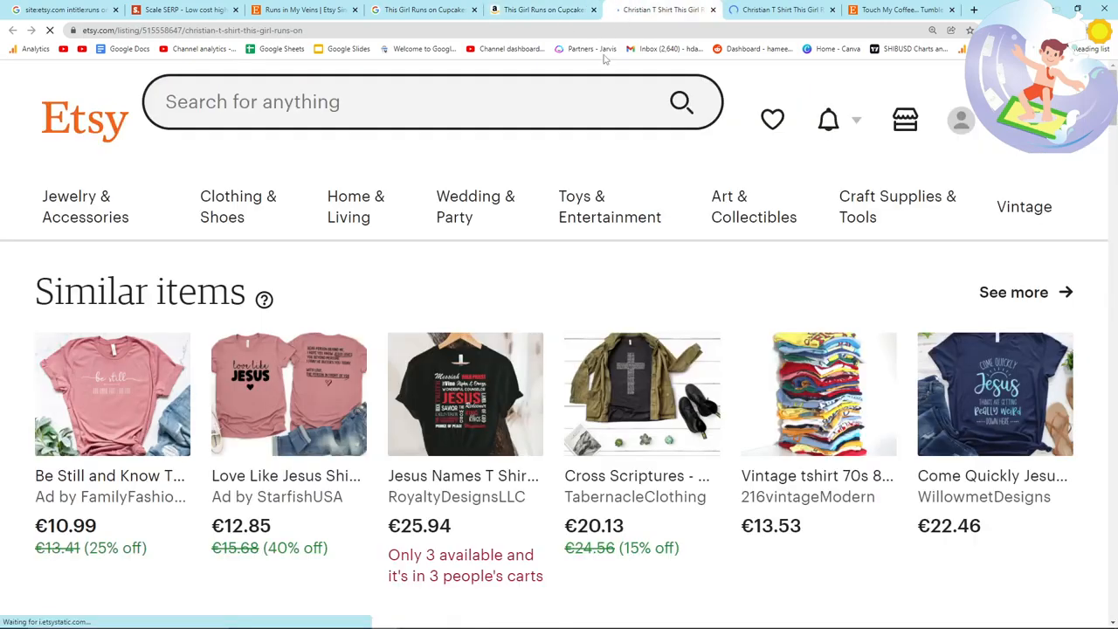
# - Review the €27.73 Etsy tee listing and its 12,229 reviews
pyautogui.scroll(-3)
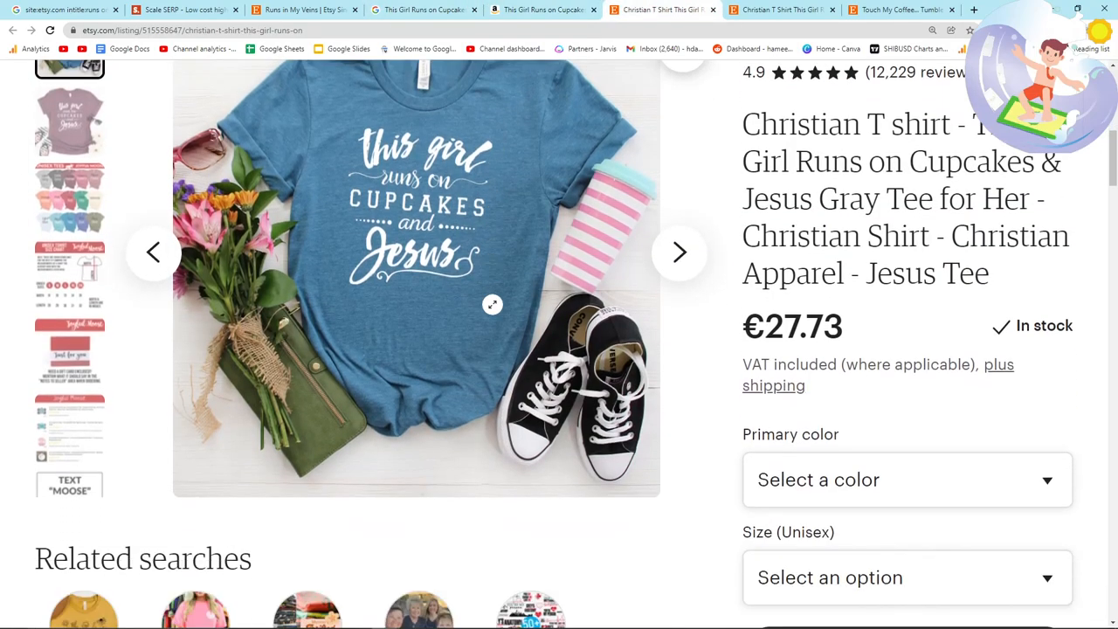
pyautogui.scroll(-3)
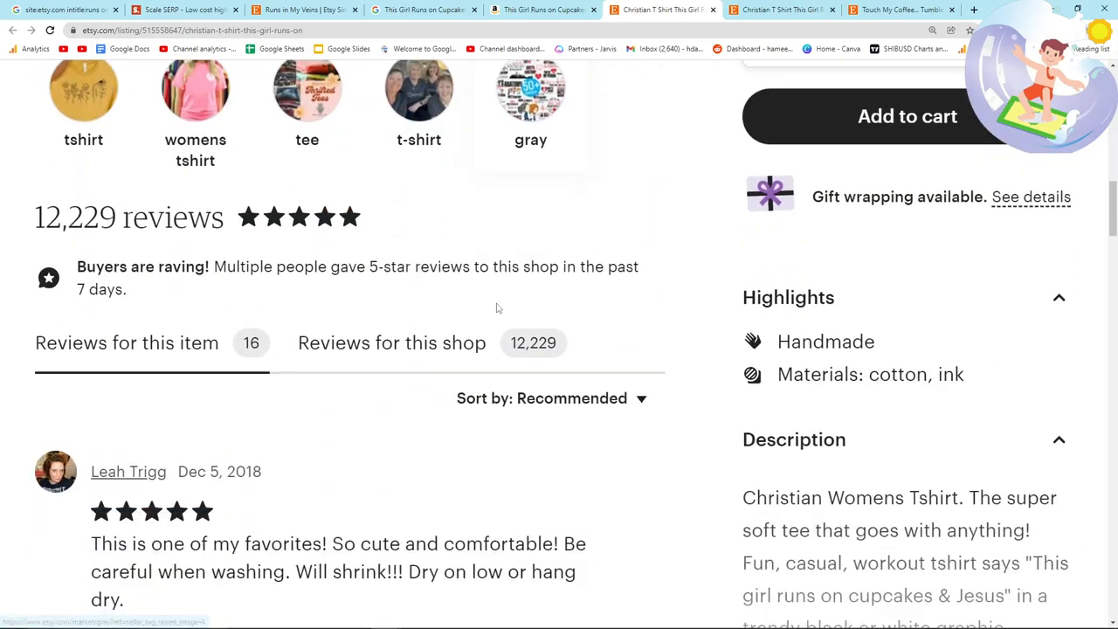
pyautogui.scroll(-3)
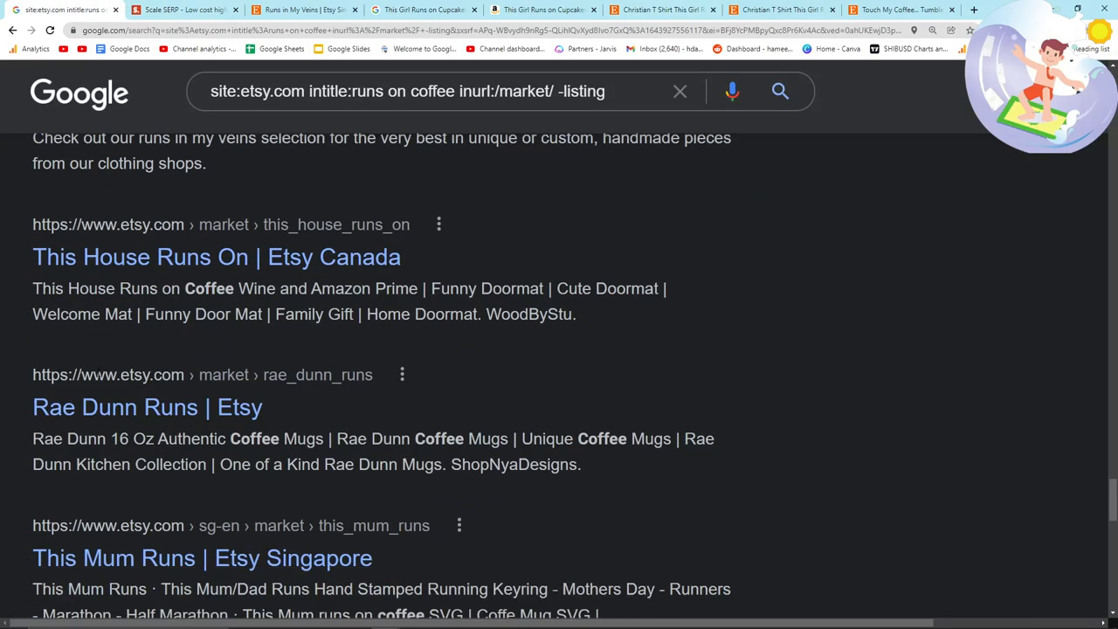
# - Search site:etsy.com intitle:islamic sayings inurl:/market/ -listing on Google
pyautogui.scroll(-3)
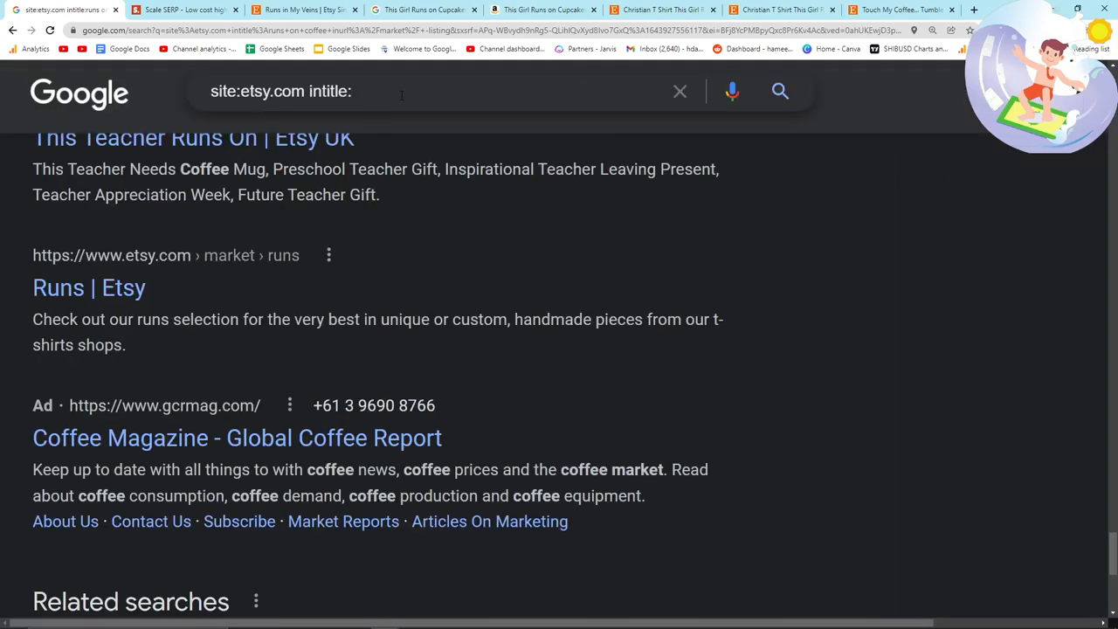
pyautogui.write('islamic sayings')
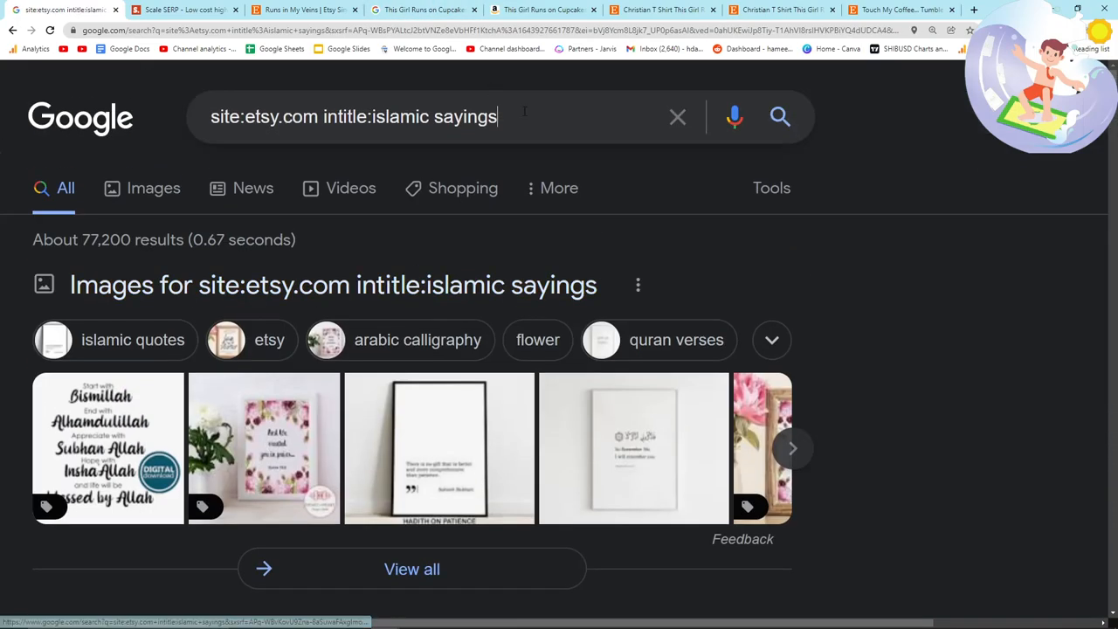
pyautogui.write('inurl:')
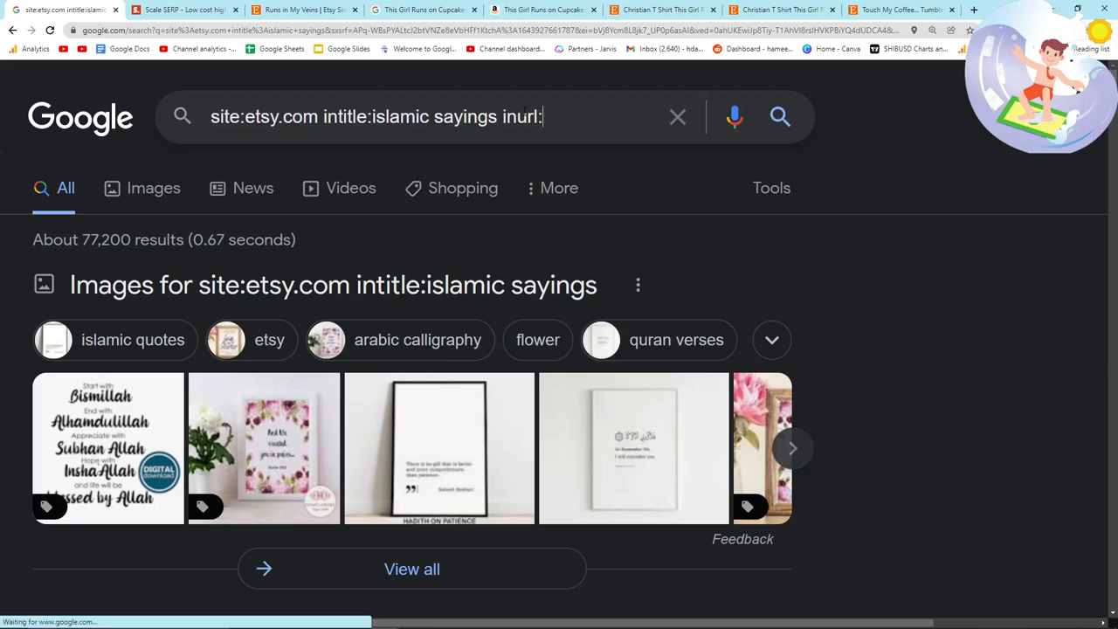
pyautogui.write('/market/ -listing')
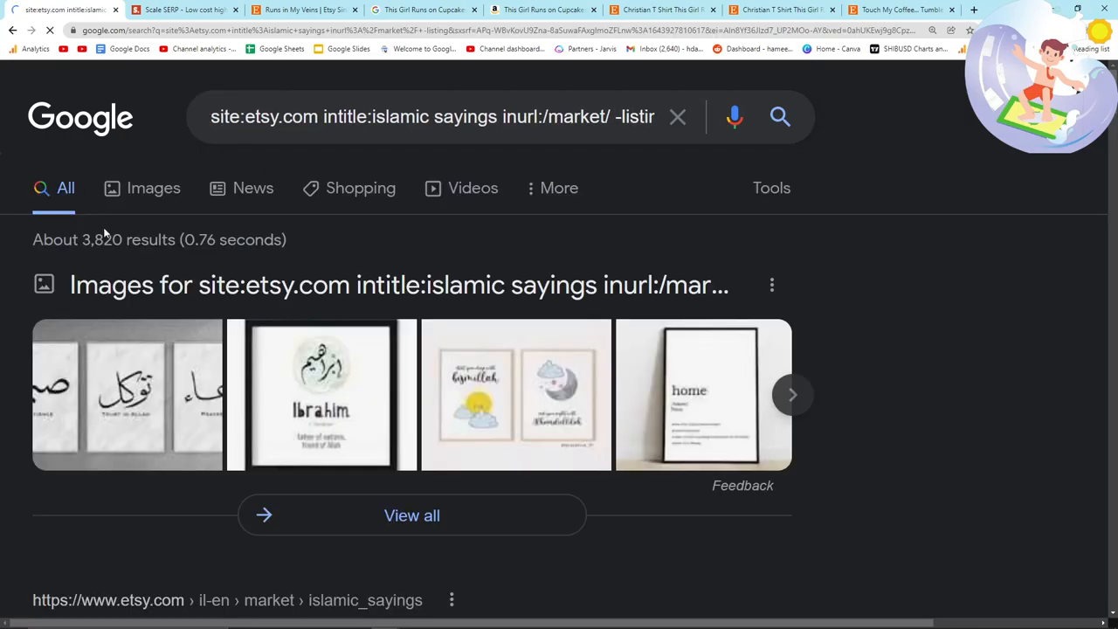
# - Browse page 2 of the 'islamic sayings' Etsy market results, then trim the query
pyautogui.scroll(-3)
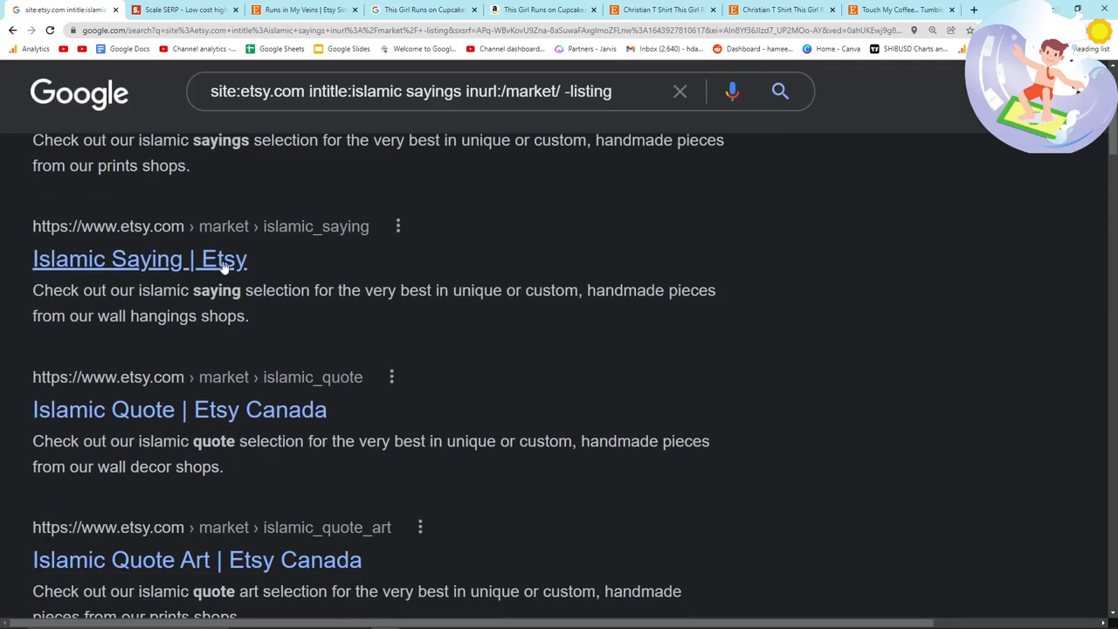
pyautogui.scroll(-3)
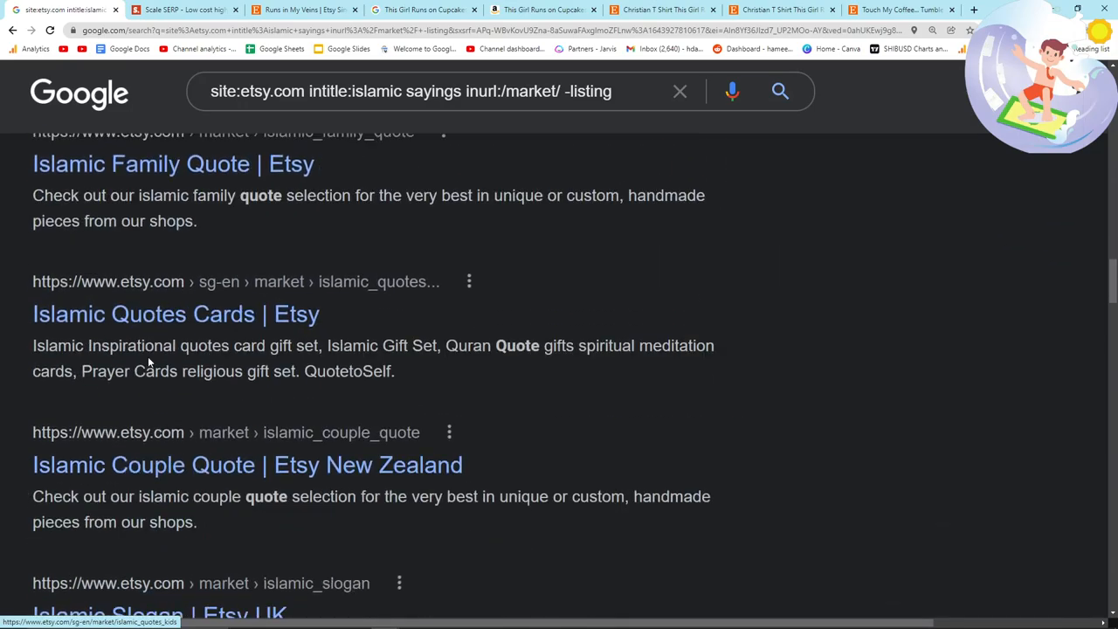
pyautogui.scroll(-3)
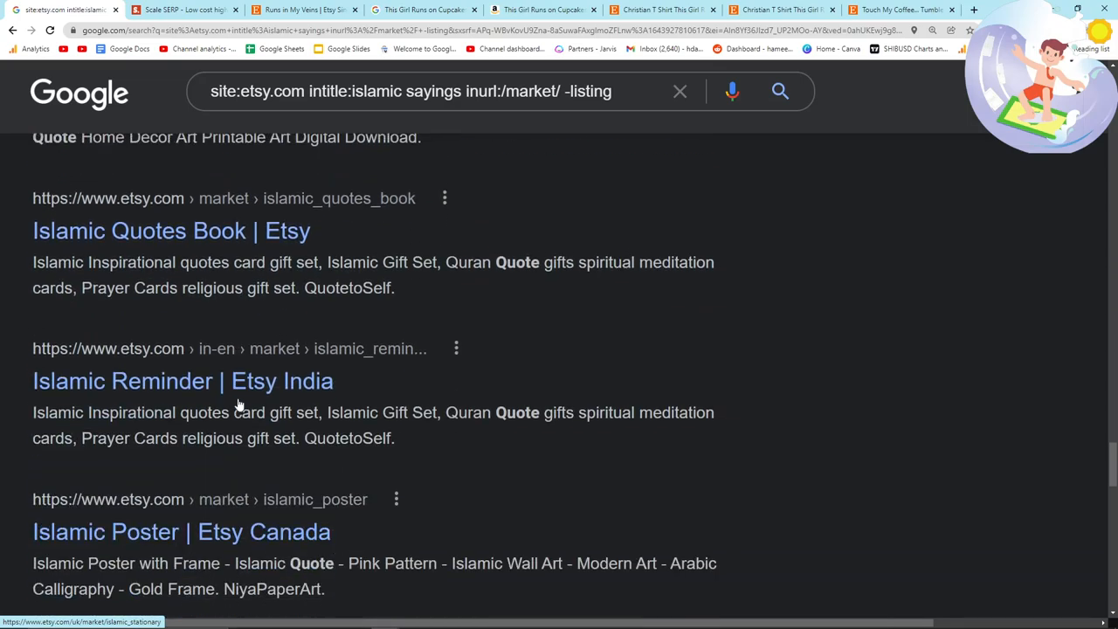
pyautogui.scroll(-3)
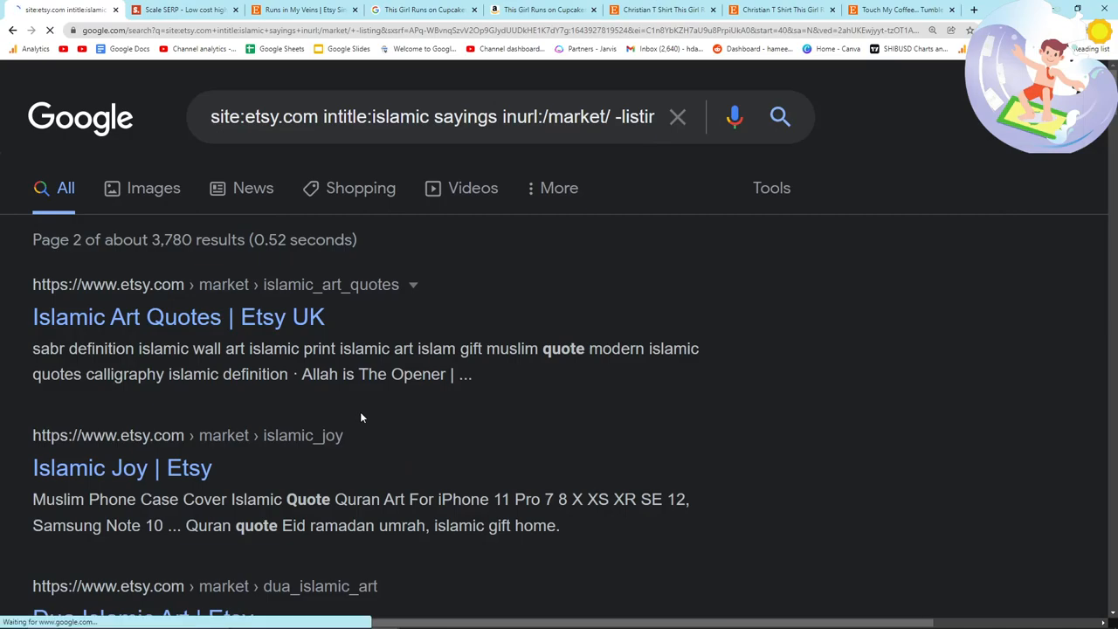
pyautogui.scroll(-3)
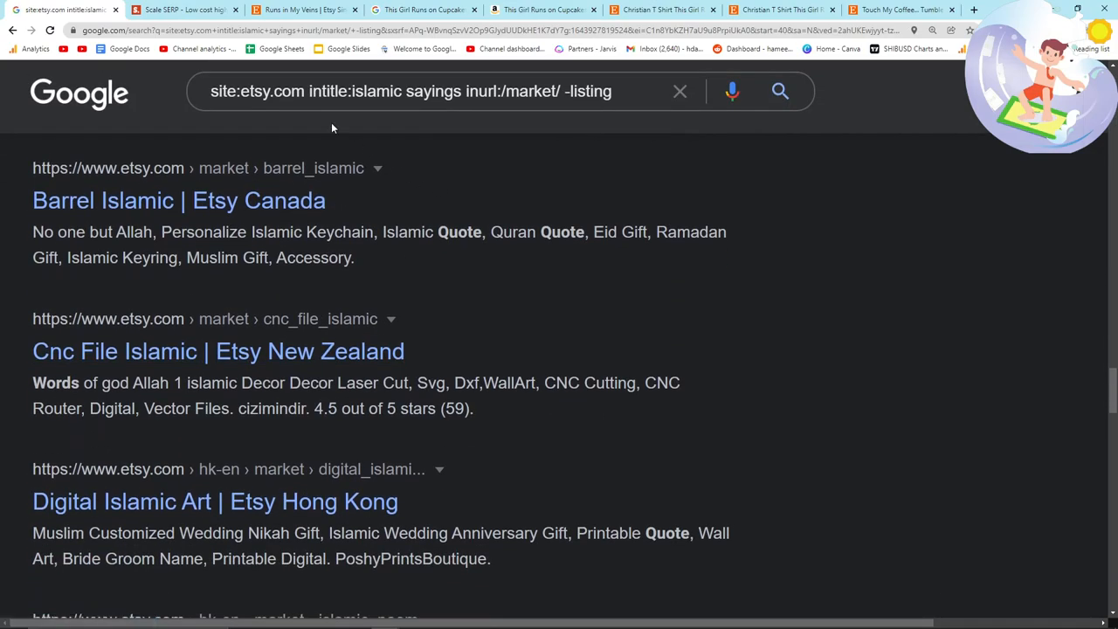
pyautogui.scroll(-3)
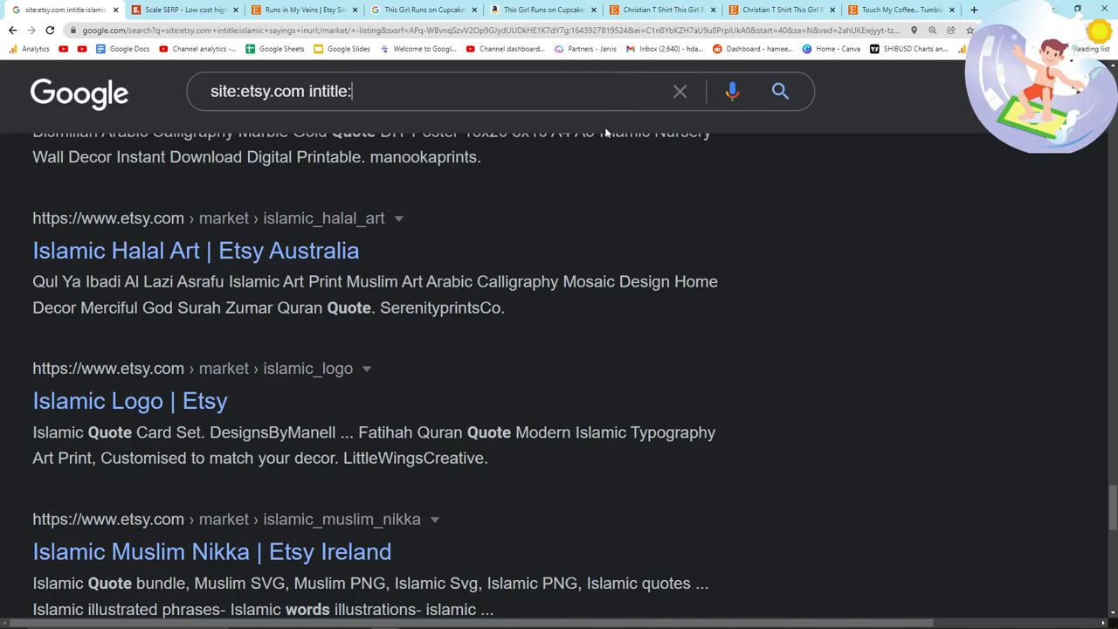
# - Search intitle:cazzo on Etsy and scroll to page 3 of ~3,350 results
pyautogui.write('cazzo')
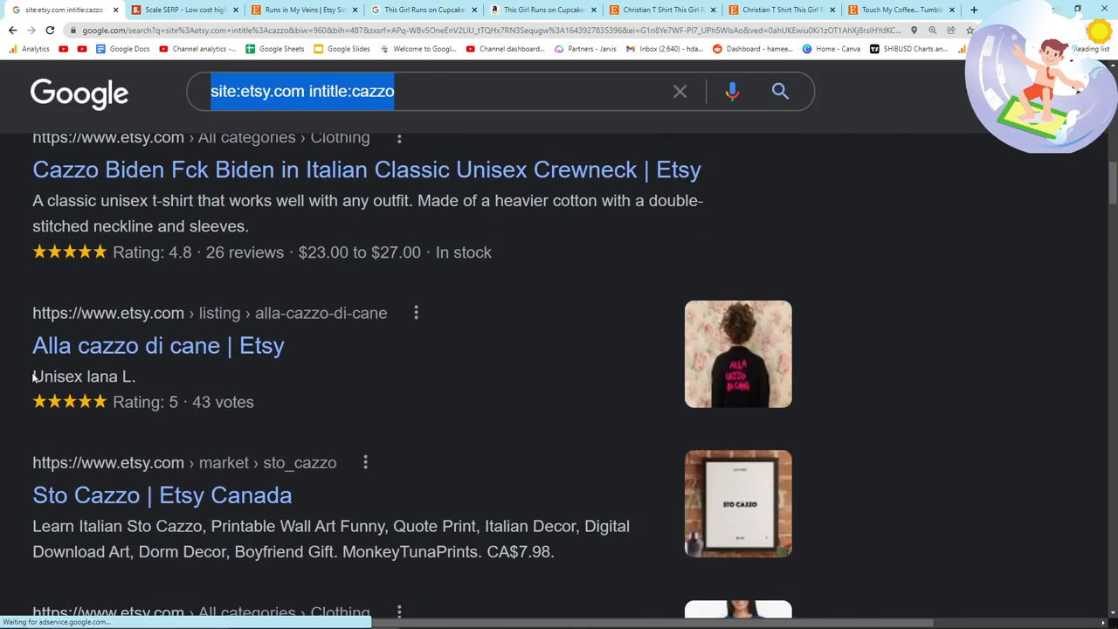
pyautogui.scroll(-3)
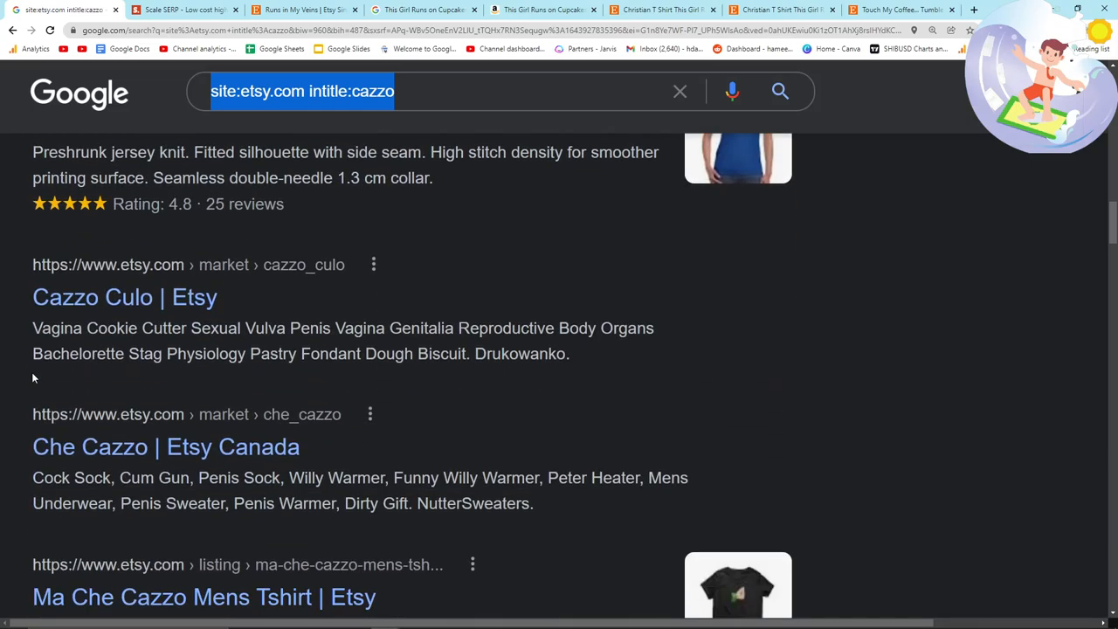
pyautogui.scroll(-3)
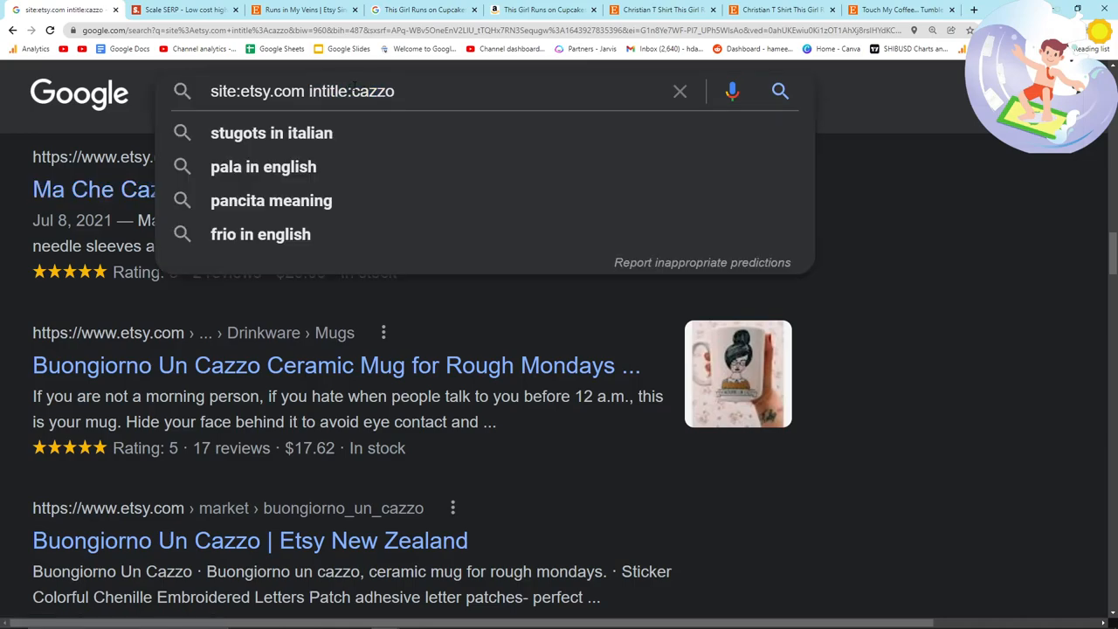
pyautogui.scroll(-3)
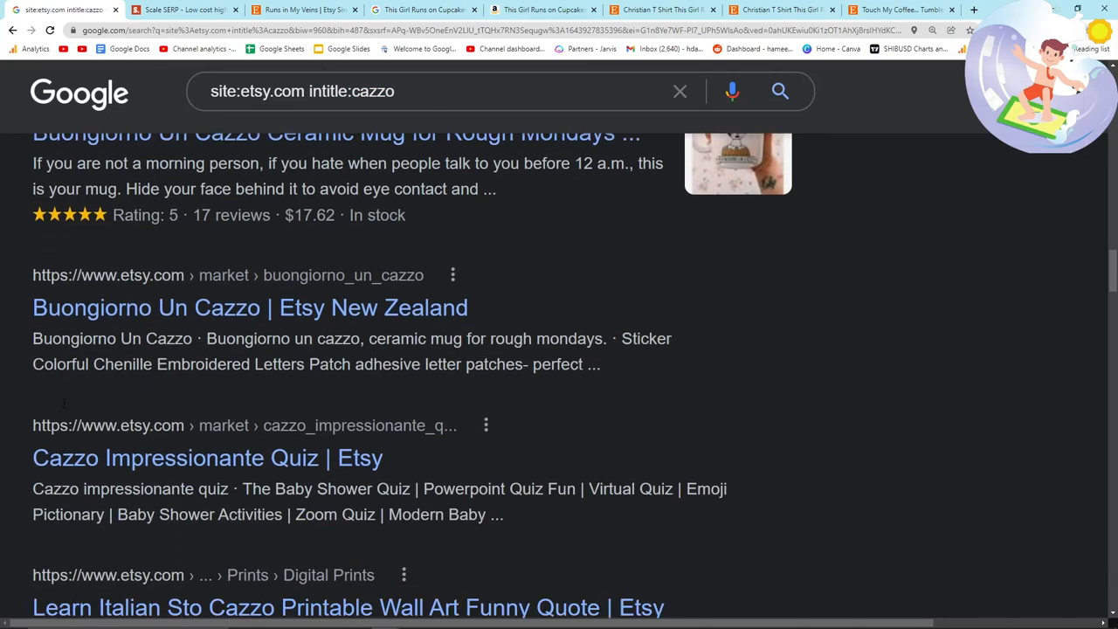
pyautogui.scroll(-3)
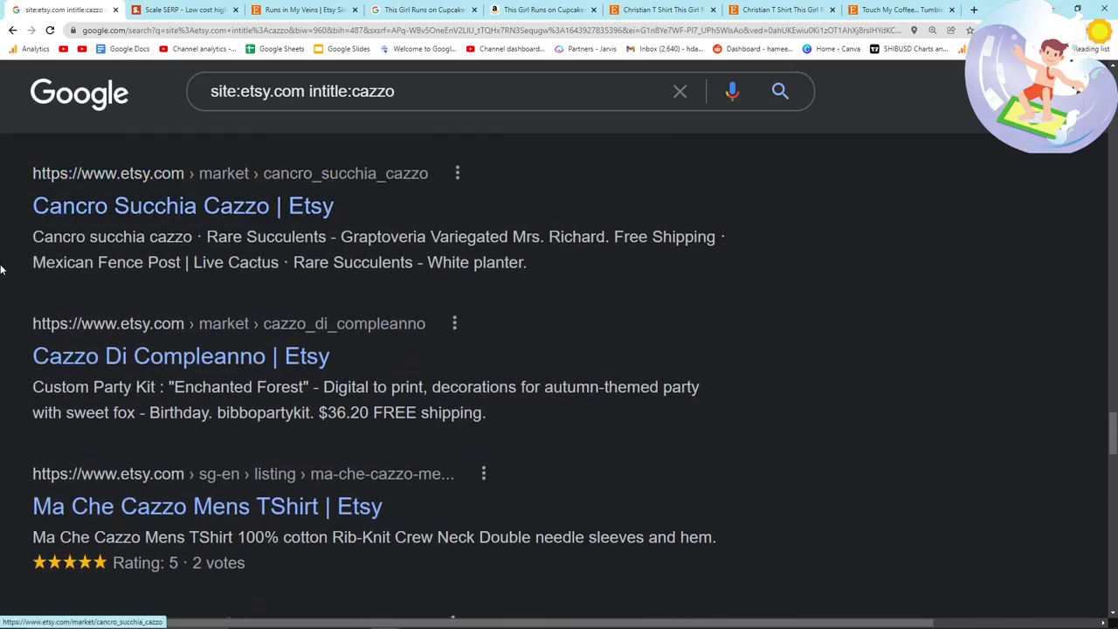
pyautogui.scroll(-3)
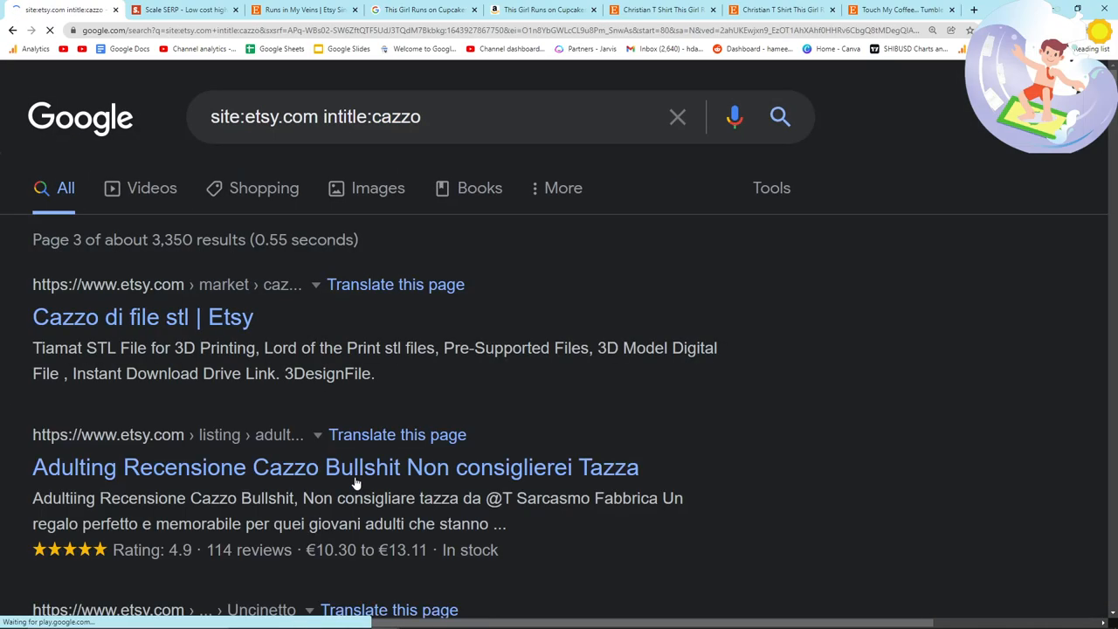
pyautogui.scroll(-3)
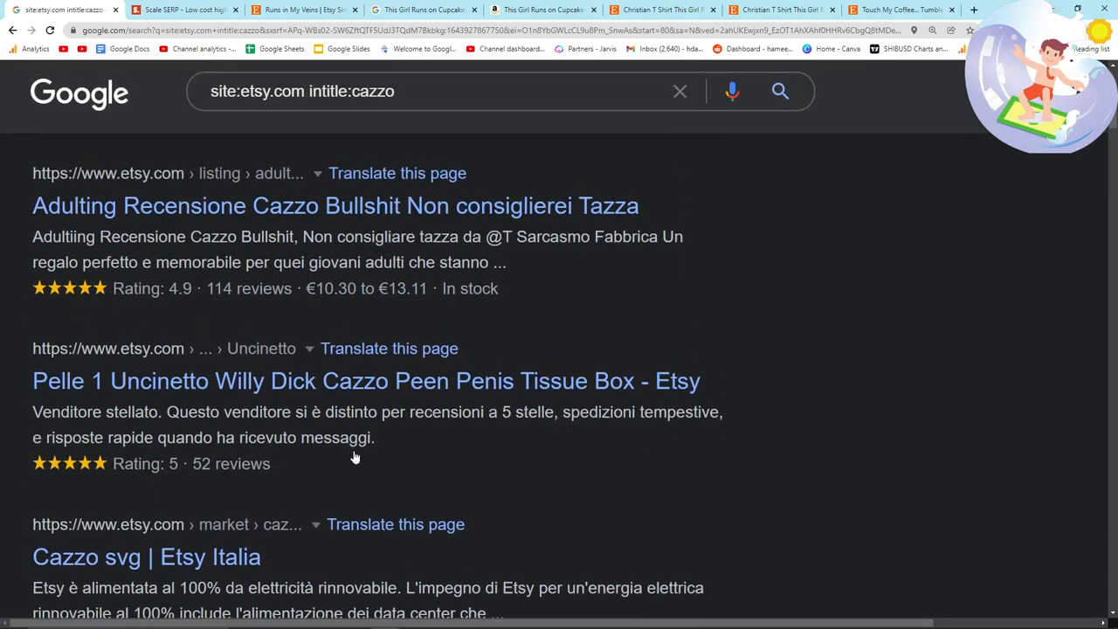
pyautogui.scroll(-3)
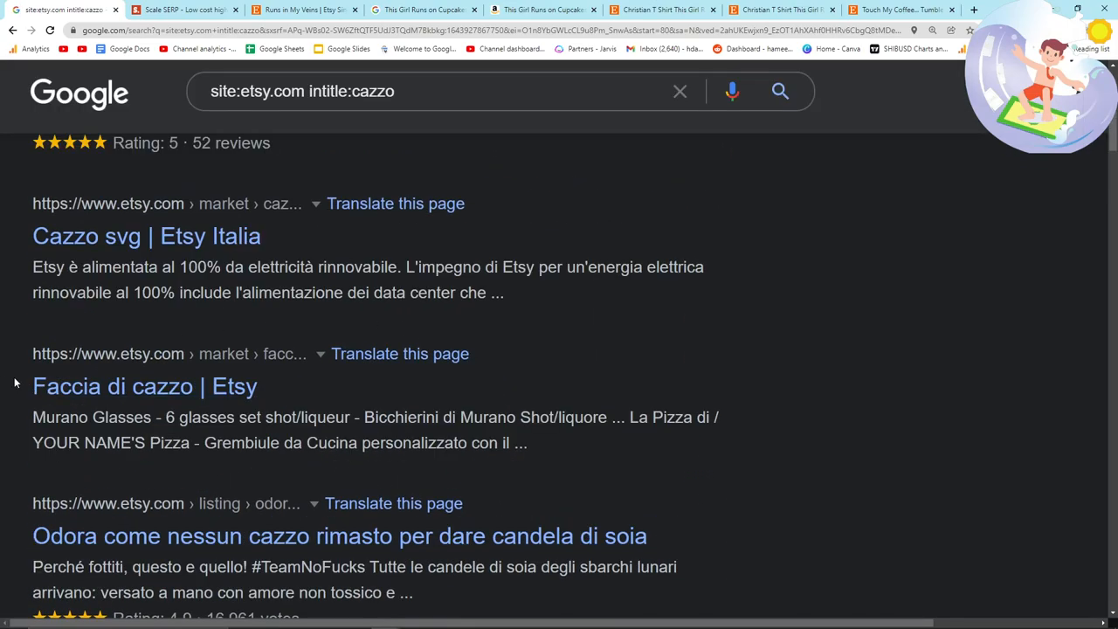
pyautogui.scroll(-3)
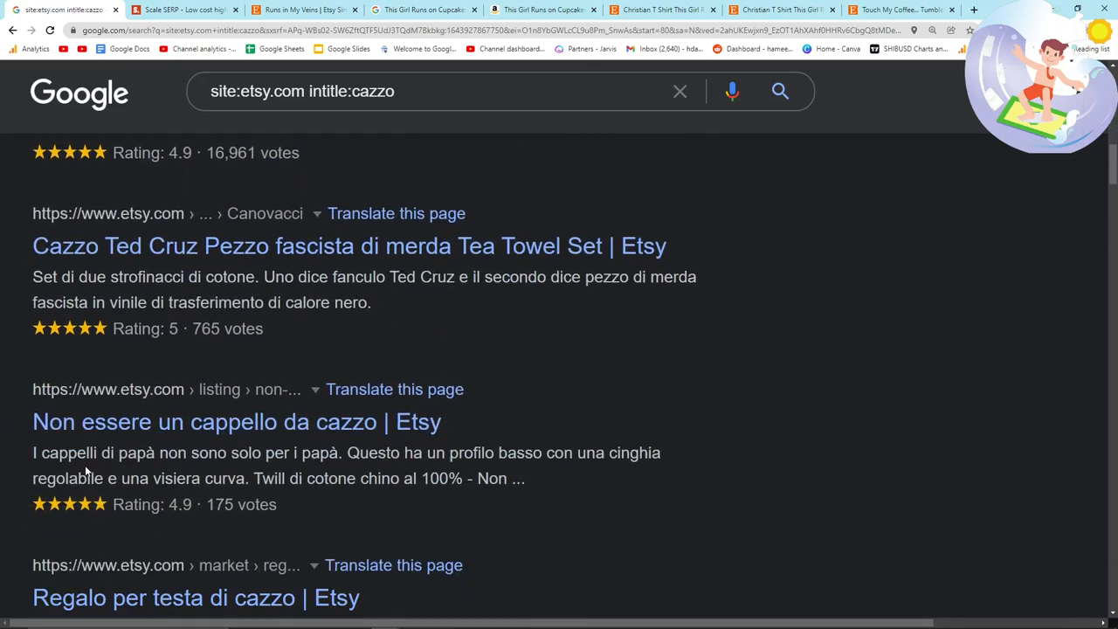
pyautogui.scroll(-3)
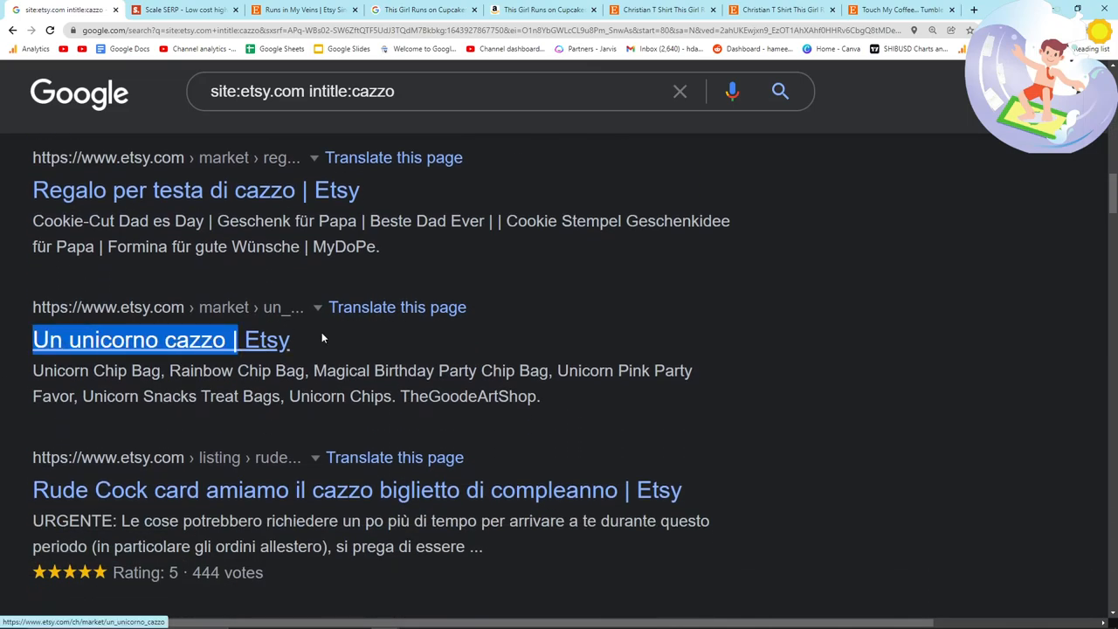
pyautogui.scroll(-3)
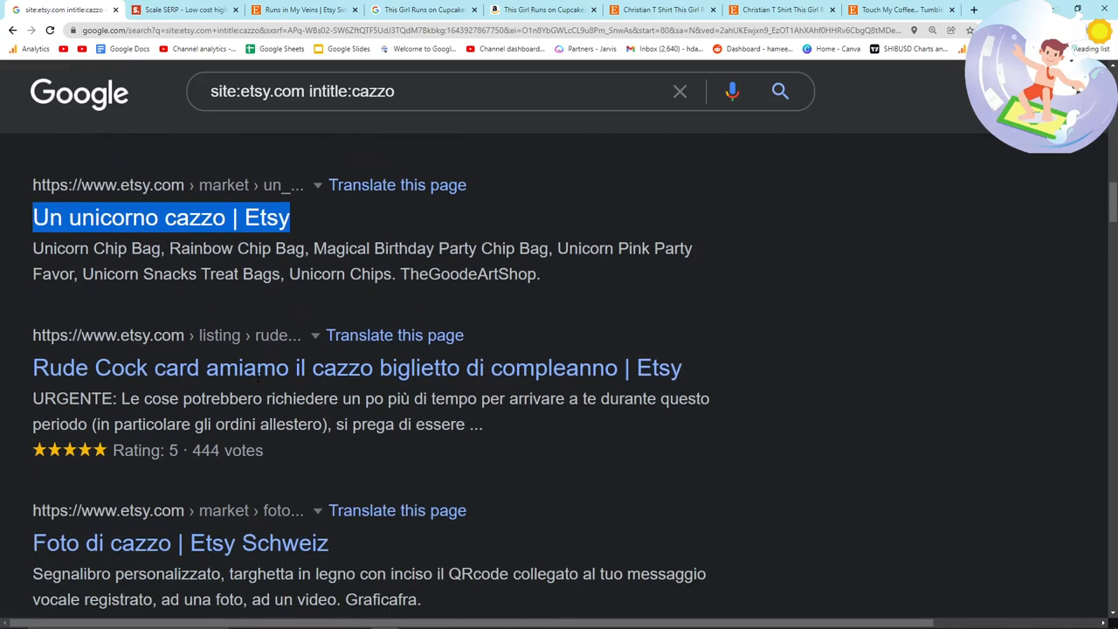
pyautogui.scroll(-3)
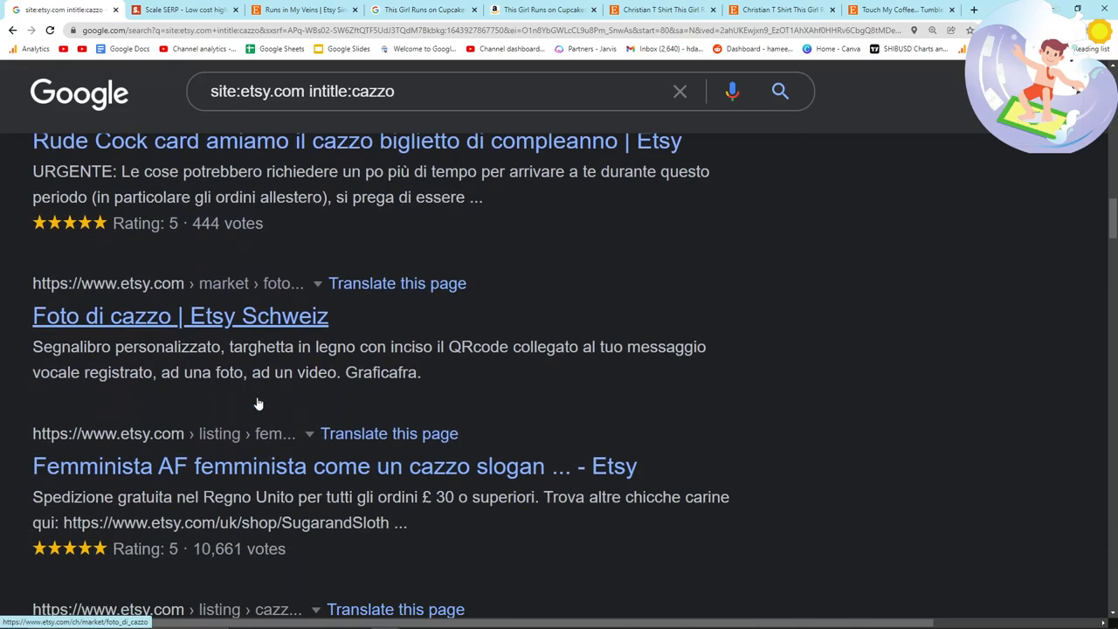
pyautogui.scroll(-3)
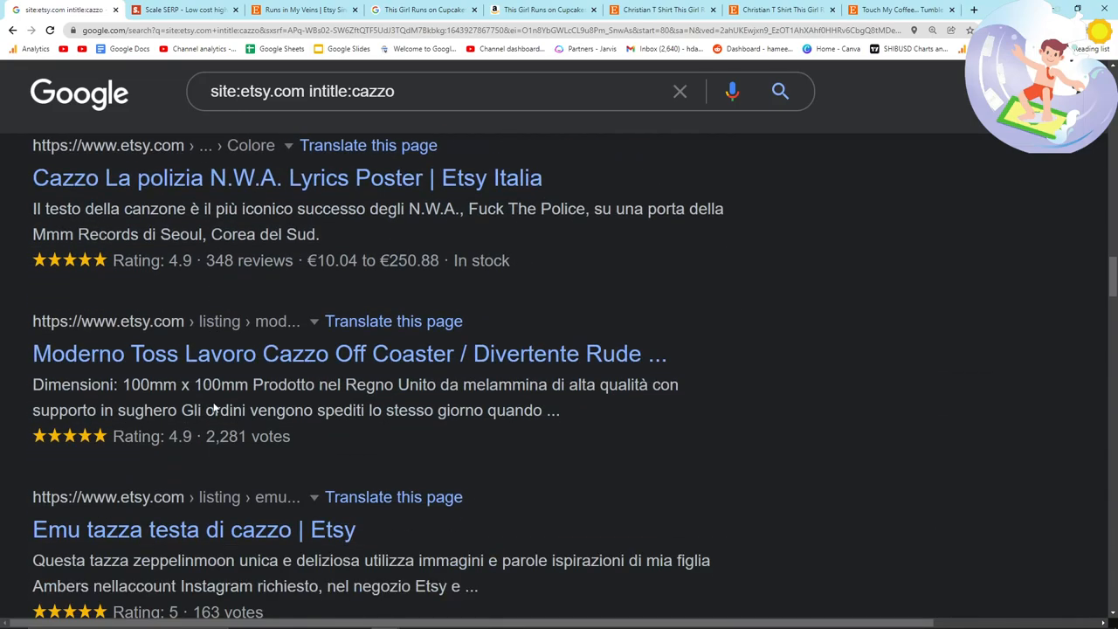
pyautogui.scroll(-3)
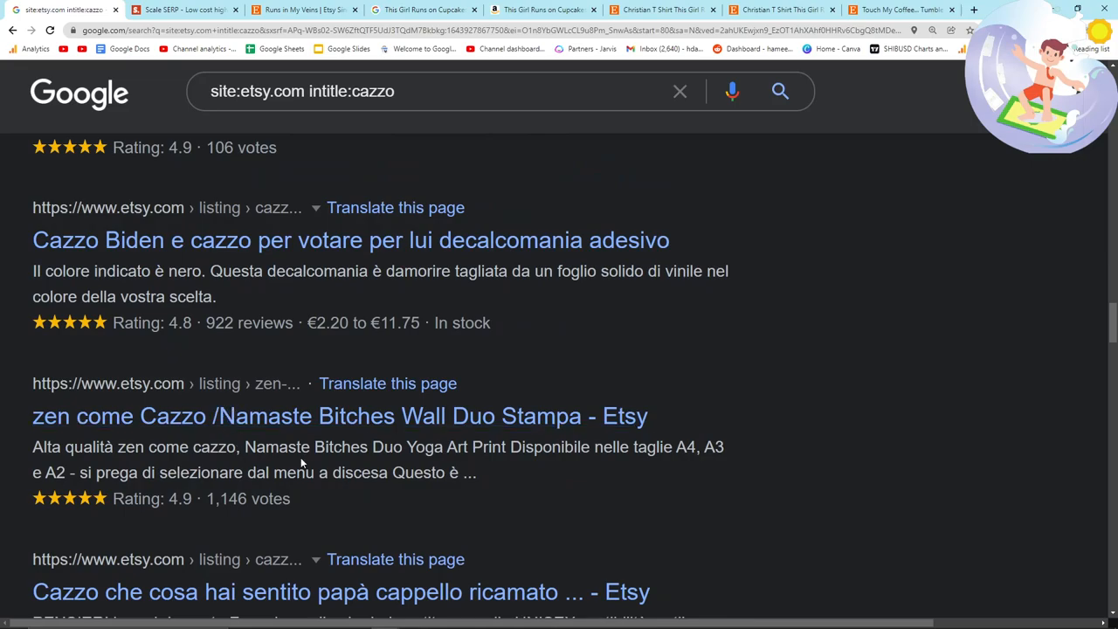
pyautogui.scroll(-3)
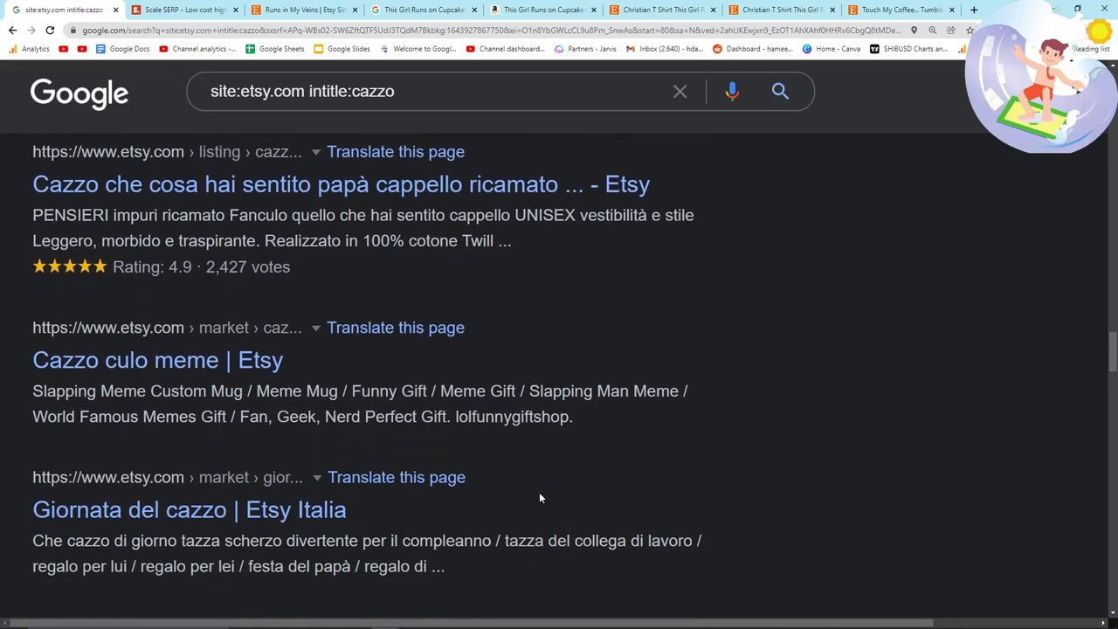